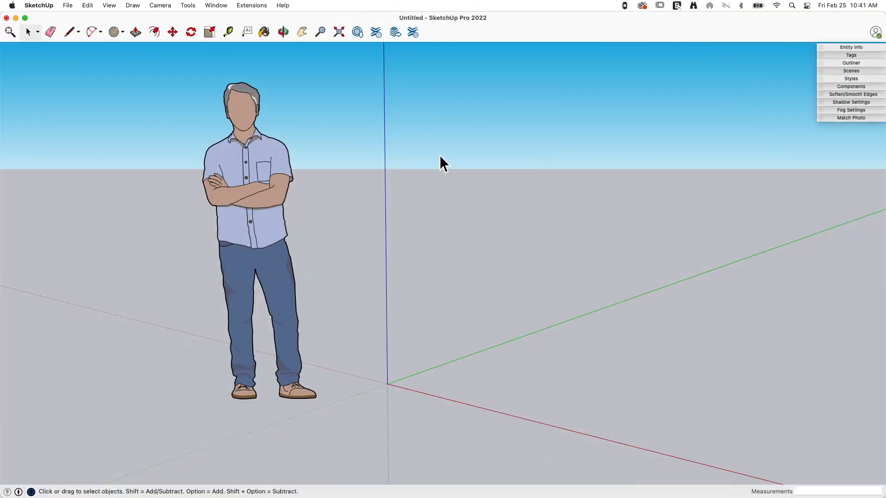
pyautogui.moveTo(386, 36)
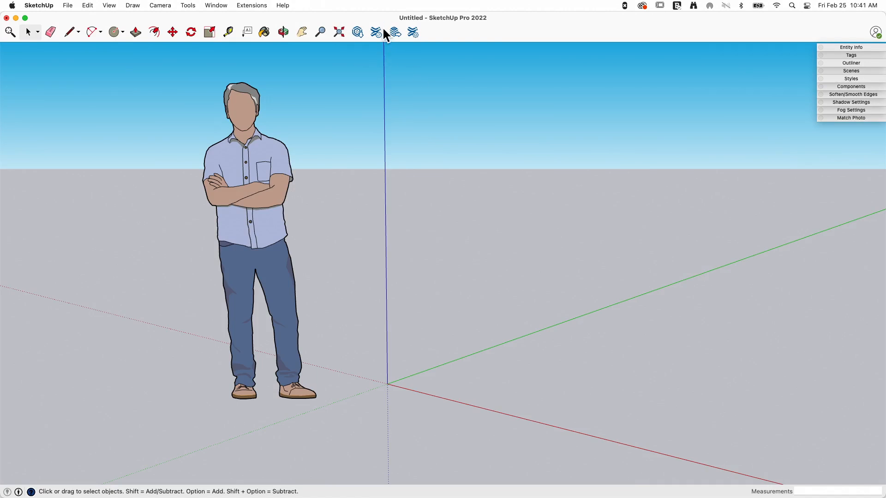
pyautogui.moveTo(357, 32)
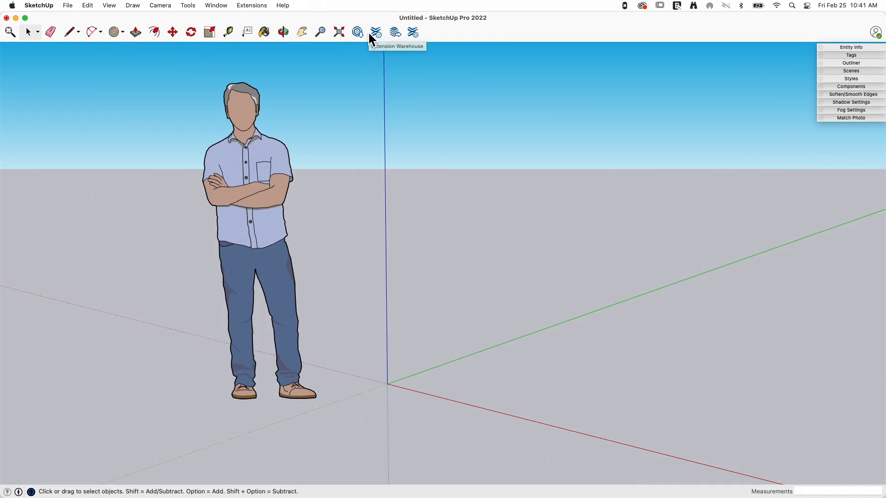
pyautogui.moveTo(432, 42)
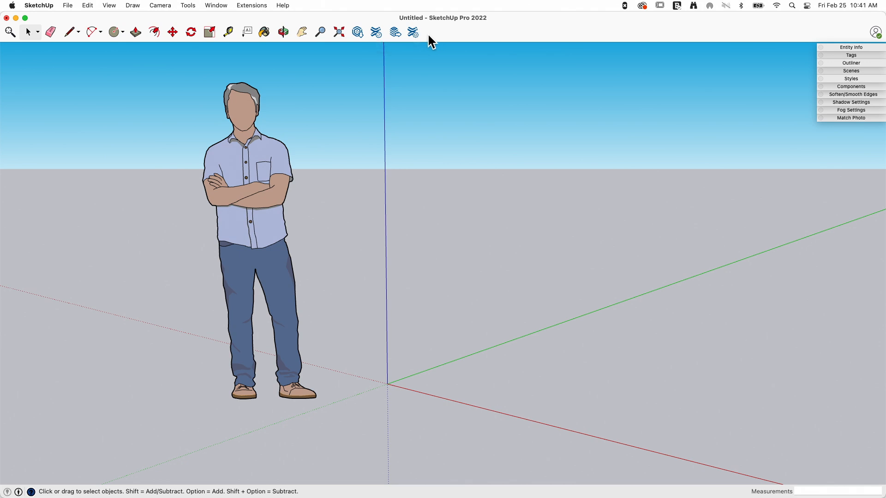
pyautogui.moveTo(413, 32)
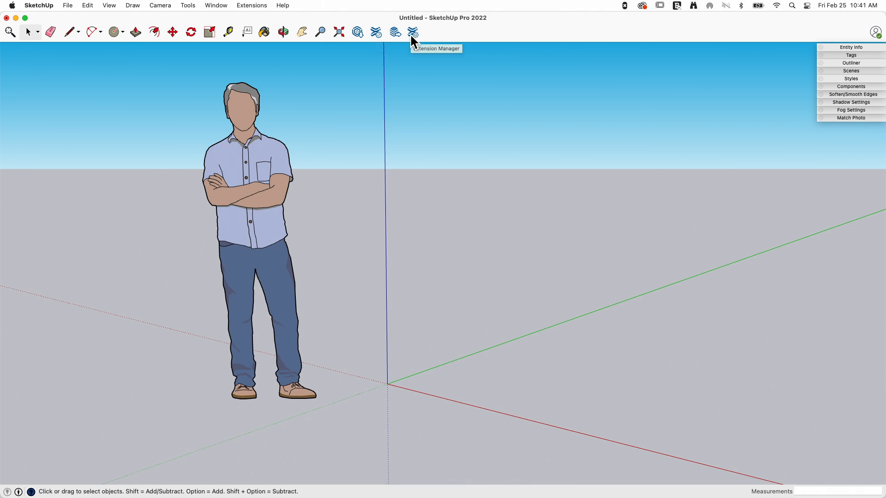
pyautogui.moveTo(414, 35)
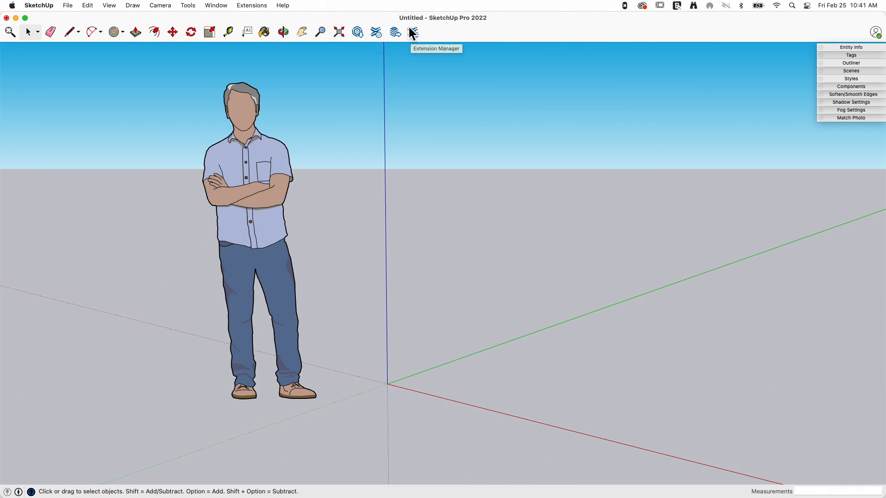
pyautogui.moveTo(418, 41)
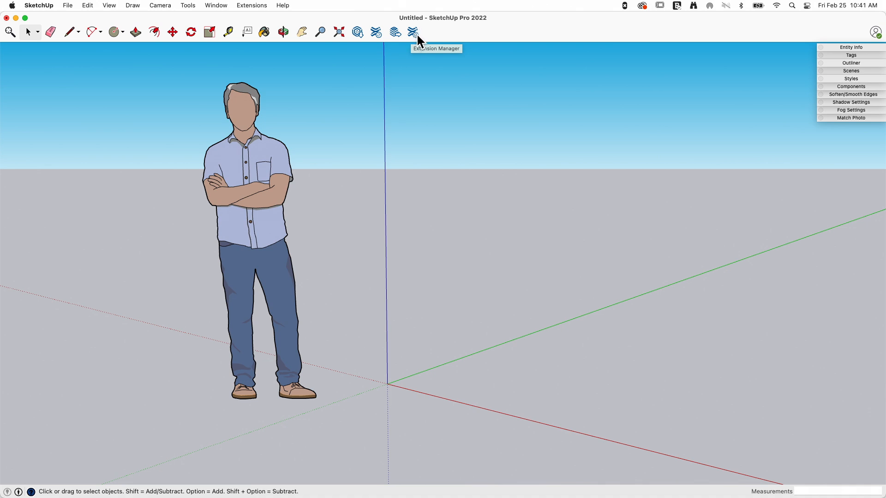
# Step: Show the installed extensions list and browse it, including Fredo6 tools and QuadFace Tools
pyautogui.click(413, 33)
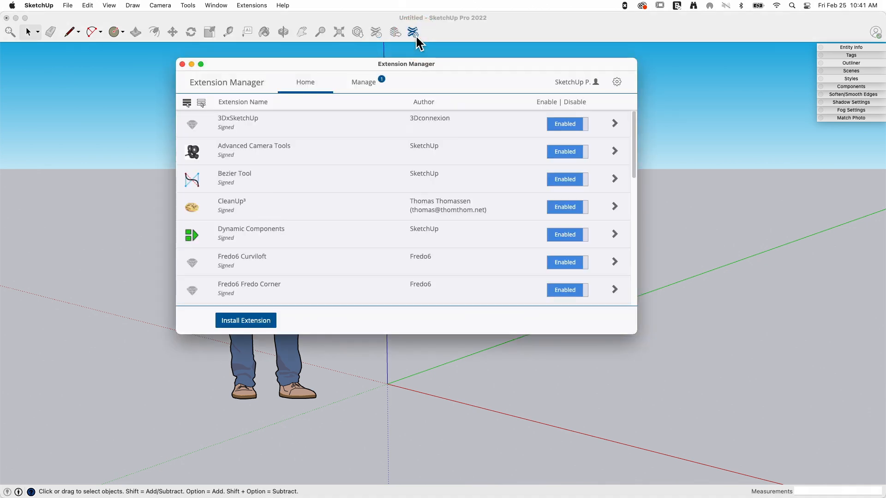
pyautogui.moveTo(417, 74)
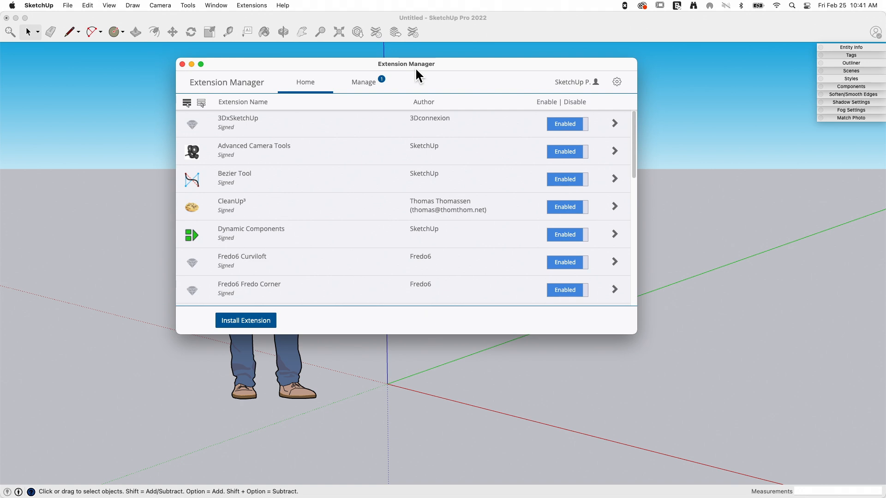
pyautogui.moveTo(634, 131)
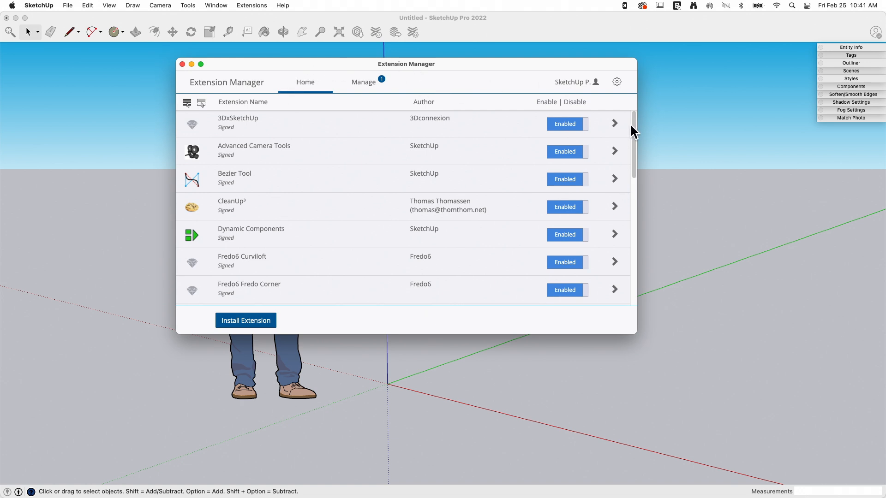
pyautogui.scroll(-3)
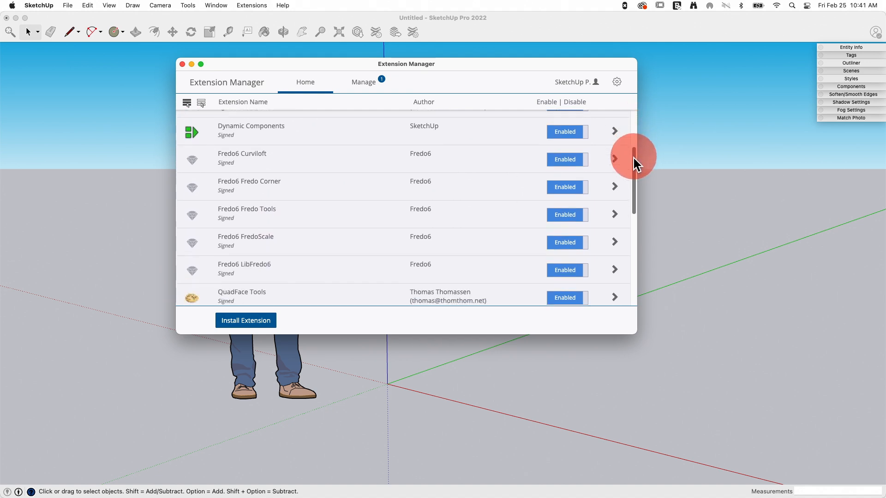
pyautogui.scroll(3)
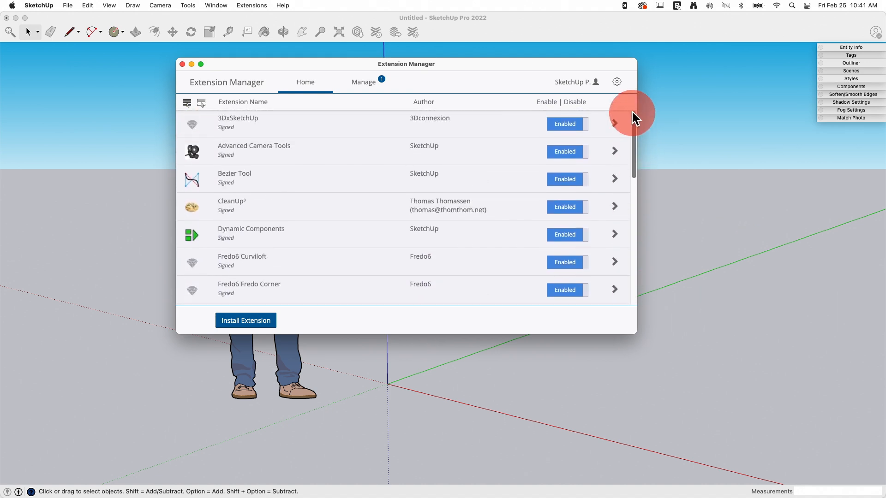
pyautogui.moveTo(351, 194)
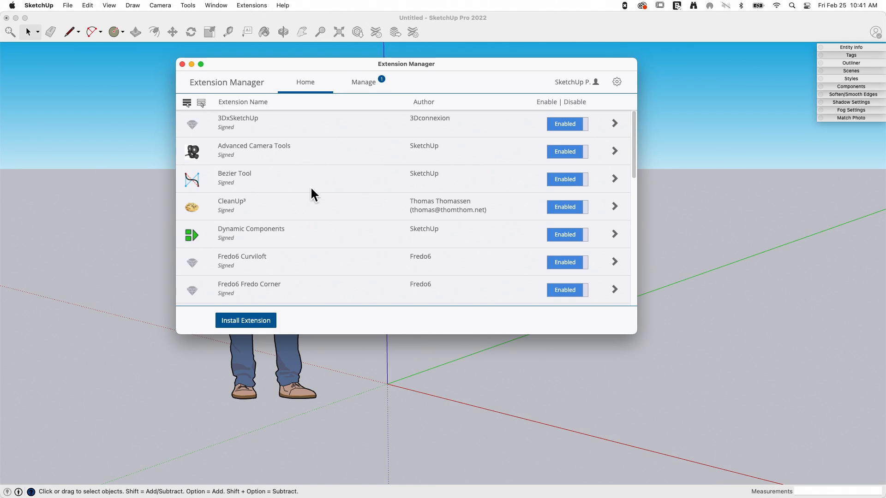
pyautogui.moveTo(351, 206)
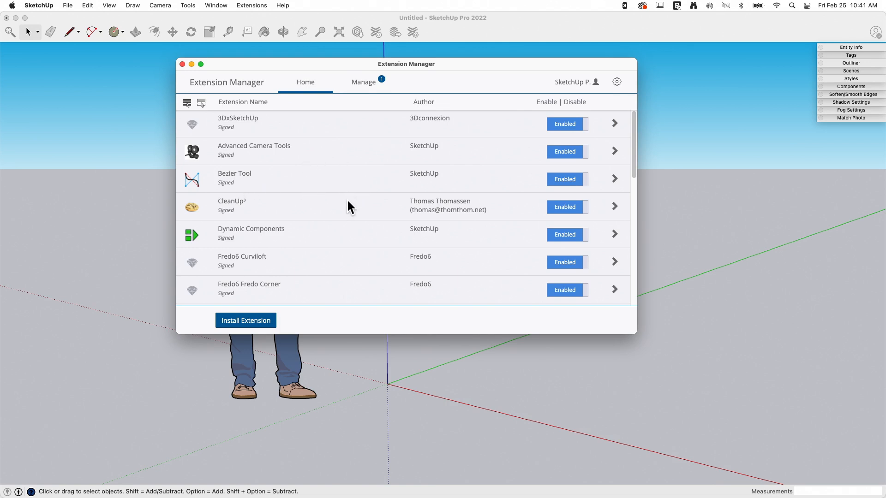
pyautogui.moveTo(323, 197)
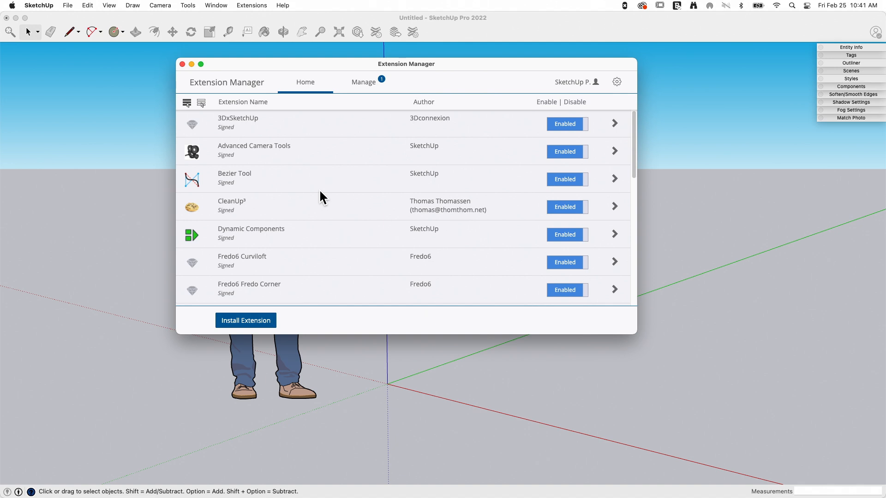
pyautogui.moveTo(377, 185)
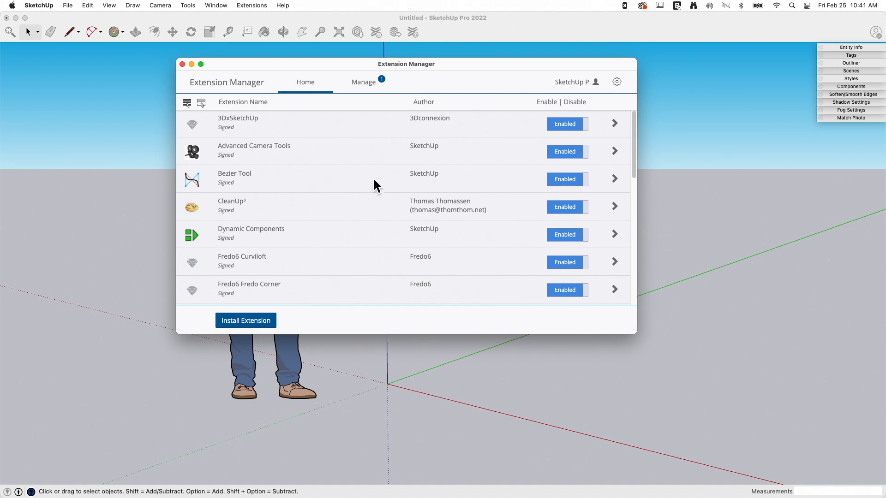
pyautogui.moveTo(335, 157)
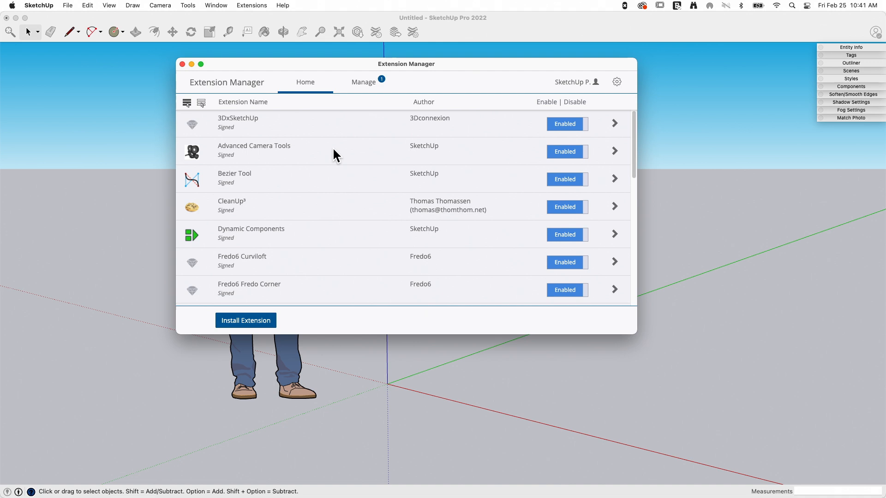
pyautogui.moveTo(300, 171)
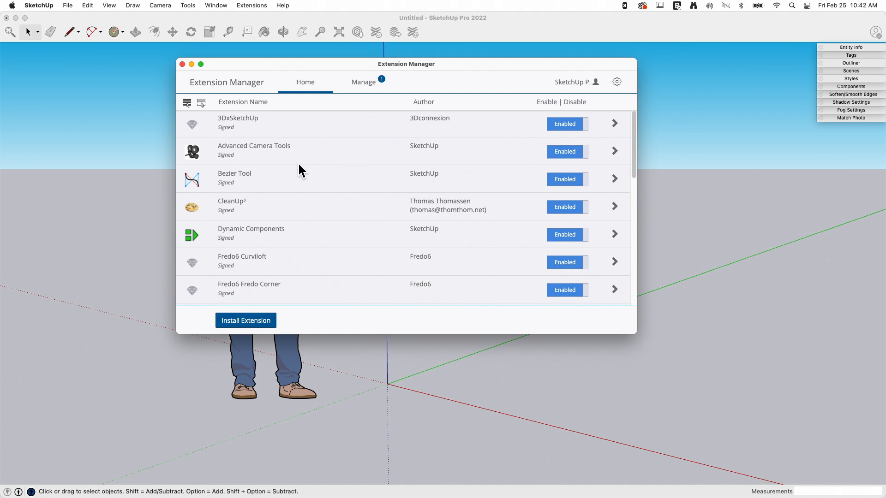
pyautogui.moveTo(339, 173)
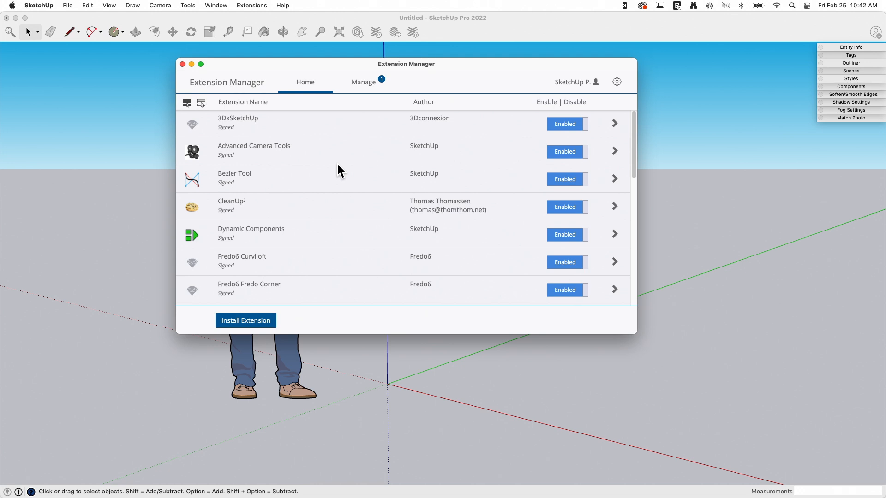
pyautogui.moveTo(184, 195)
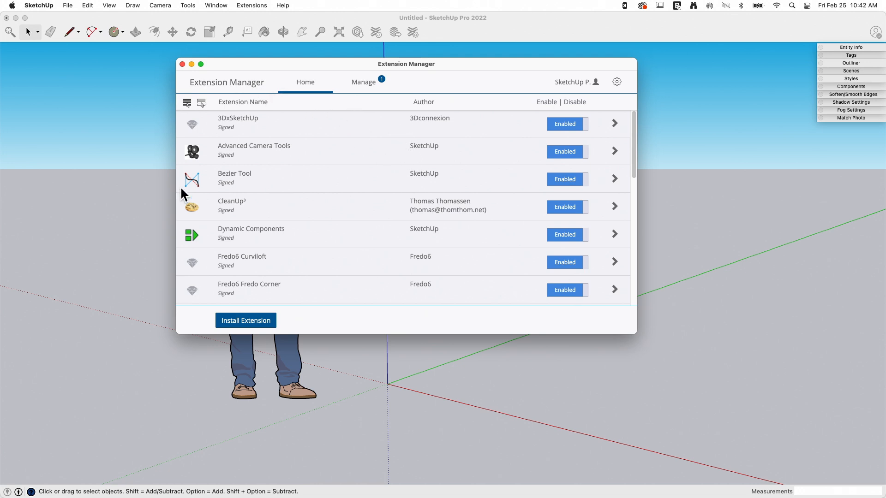
pyautogui.moveTo(487, 185)
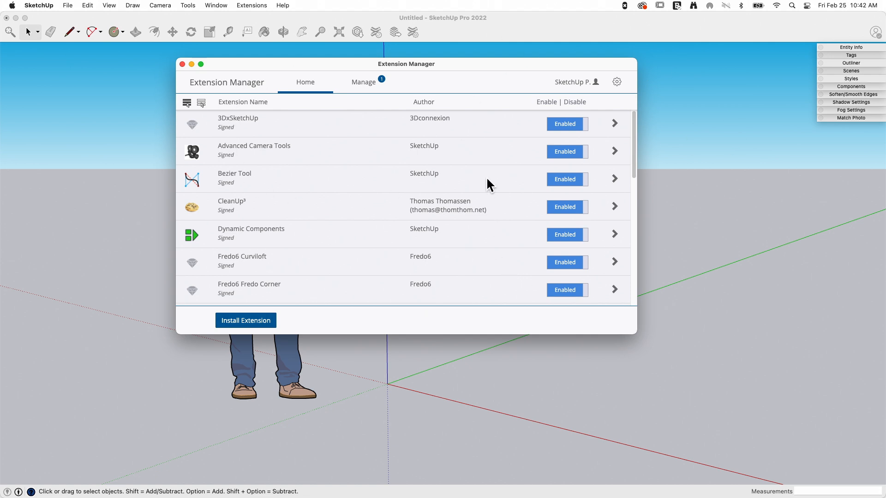
pyautogui.moveTo(631, 87)
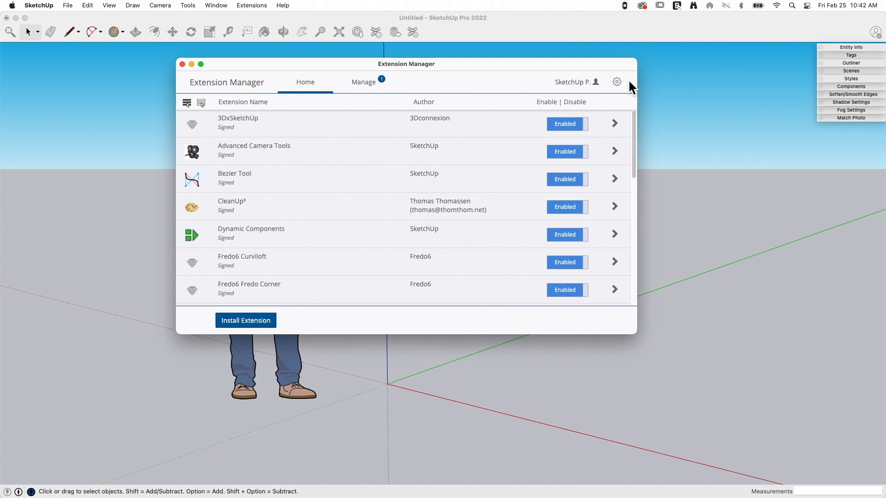
# Step: Confirm the extension loading policy as Unrestricted in Extension Manager Settings
pyautogui.click(616, 83)
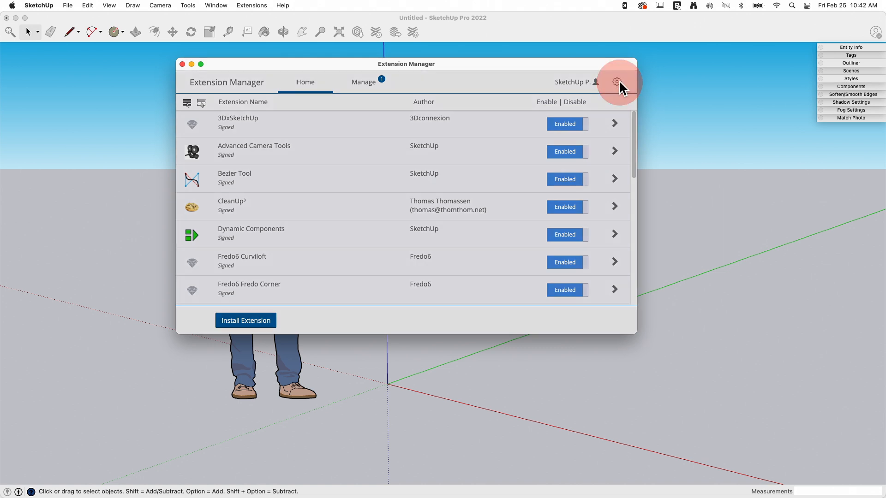
pyautogui.click(616, 82)
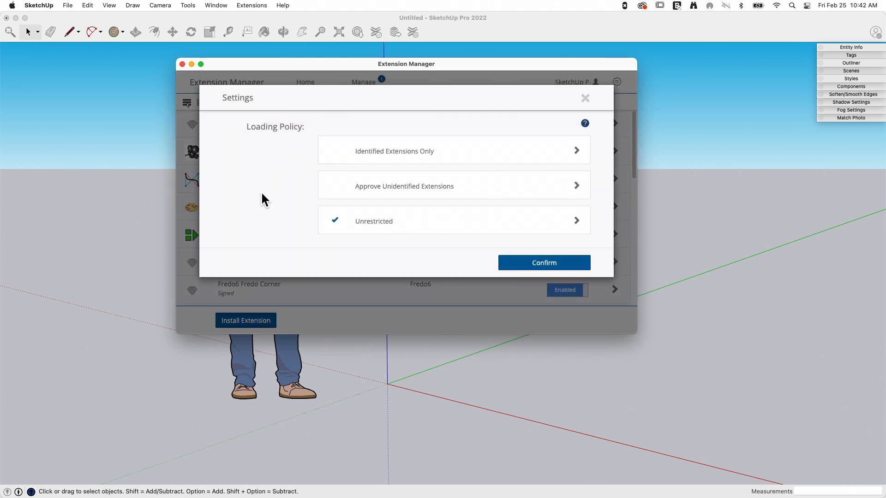
pyautogui.moveTo(455, 227)
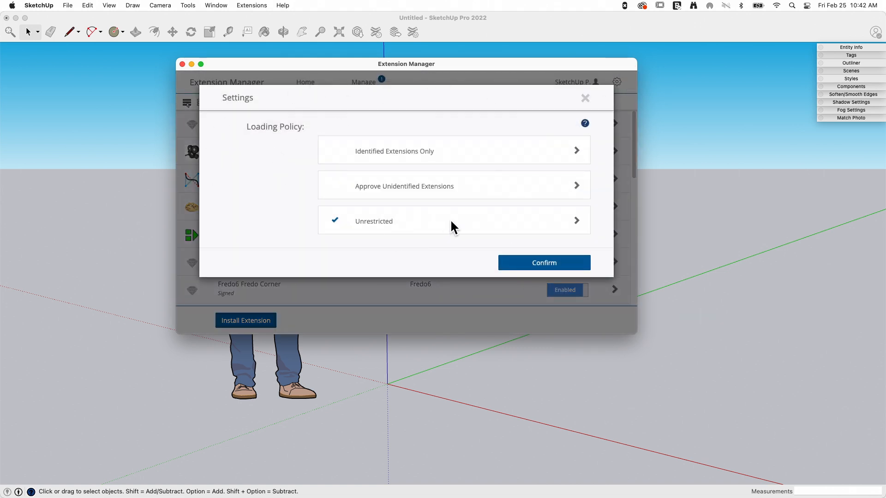
pyautogui.moveTo(429, 158)
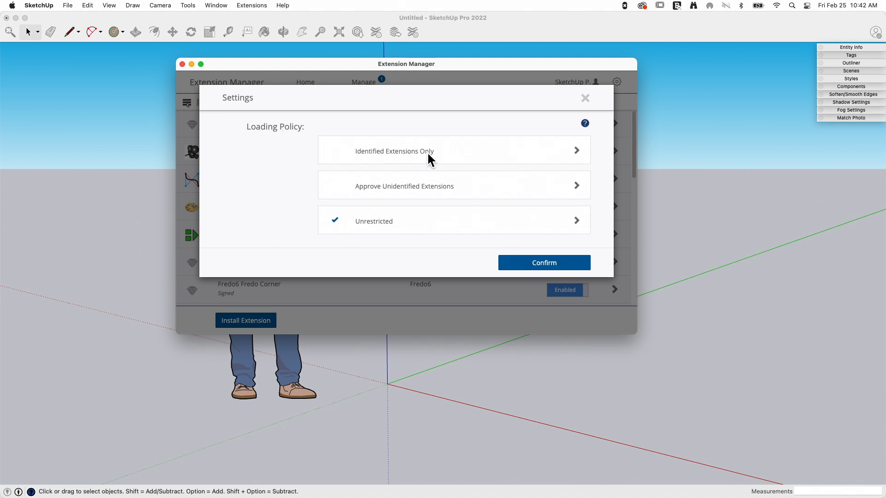
pyautogui.moveTo(357, 184)
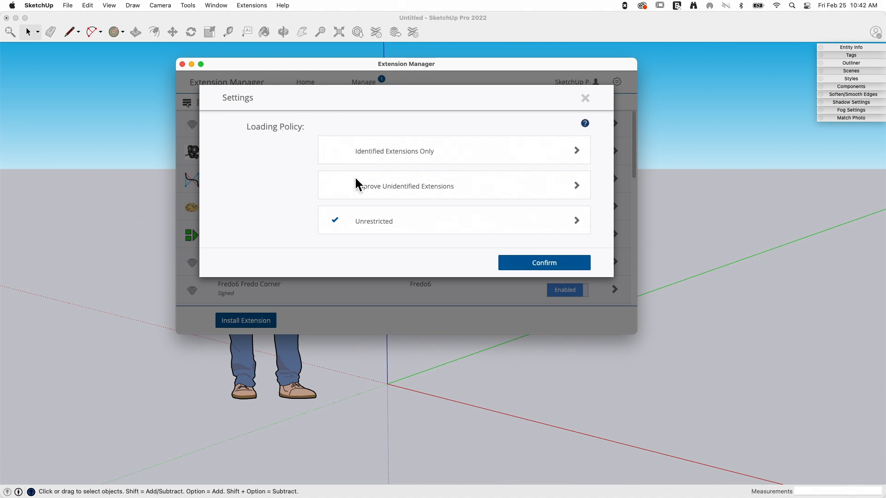
pyautogui.moveTo(435, 165)
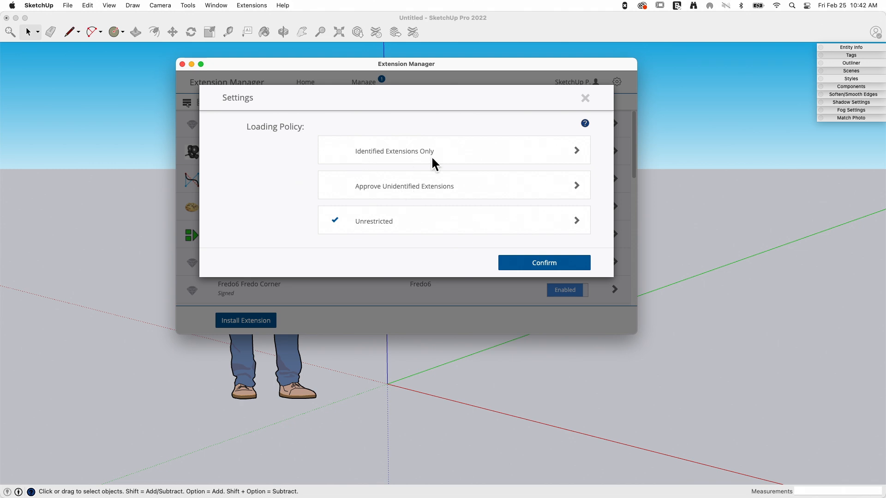
pyautogui.moveTo(315, 200)
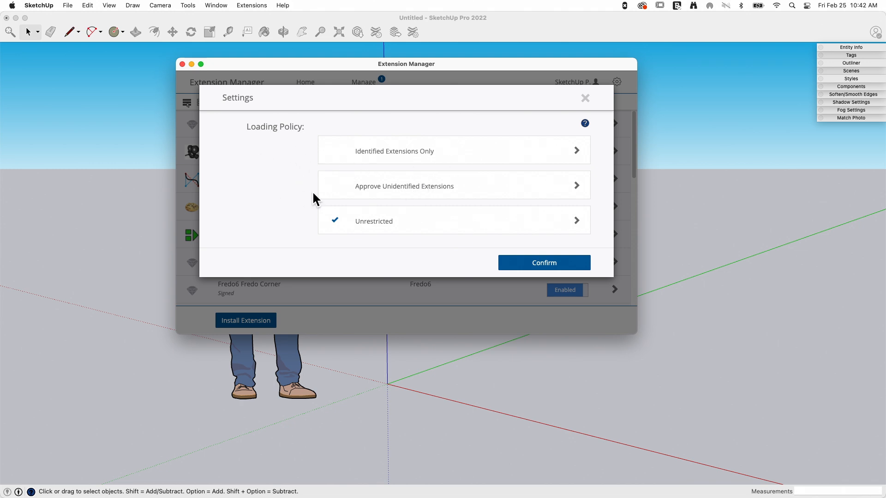
pyautogui.moveTo(394, 195)
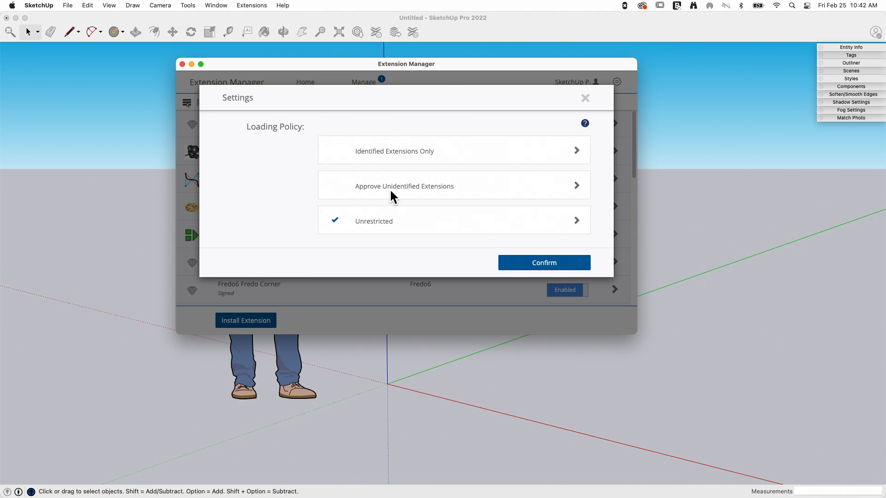
pyautogui.moveTo(476, 150)
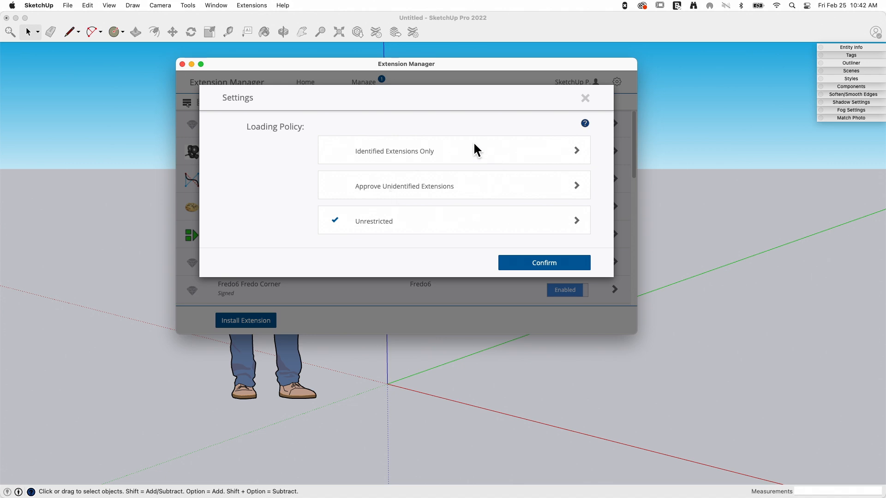
pyautogui.moveTo(556, 227)
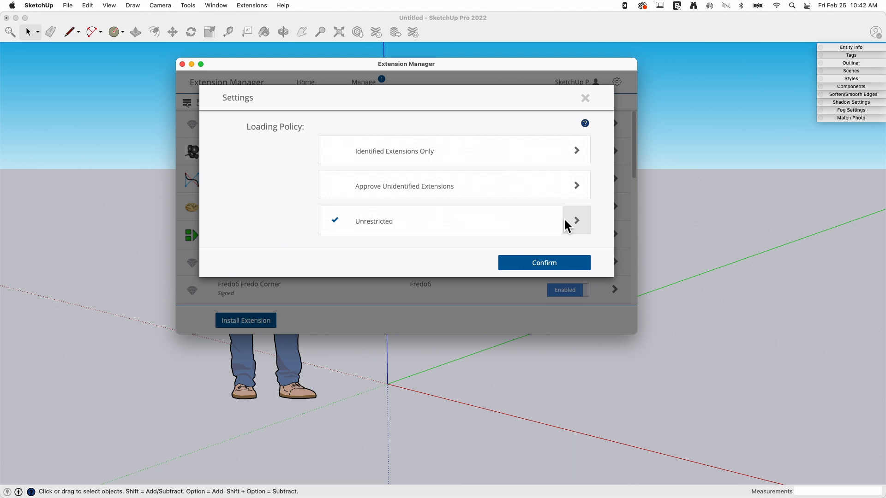
pyautogui.moveTo(468, 237)
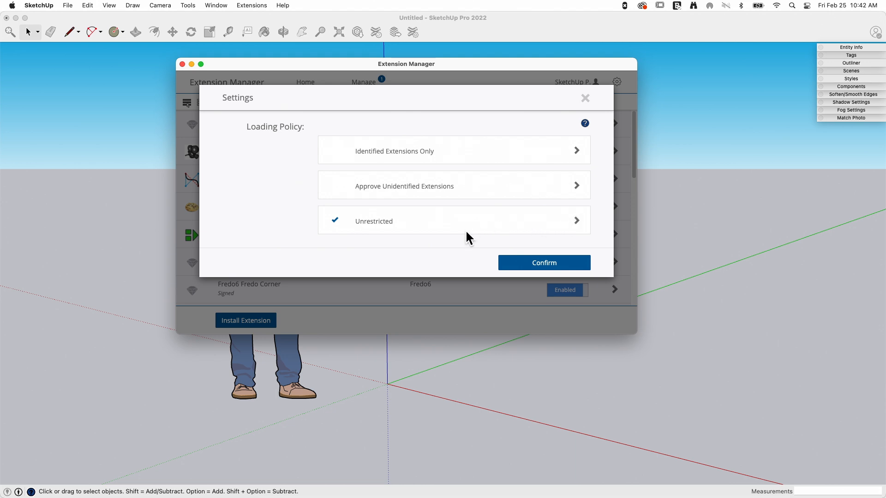
pyautogui.moveTo(362, 228)
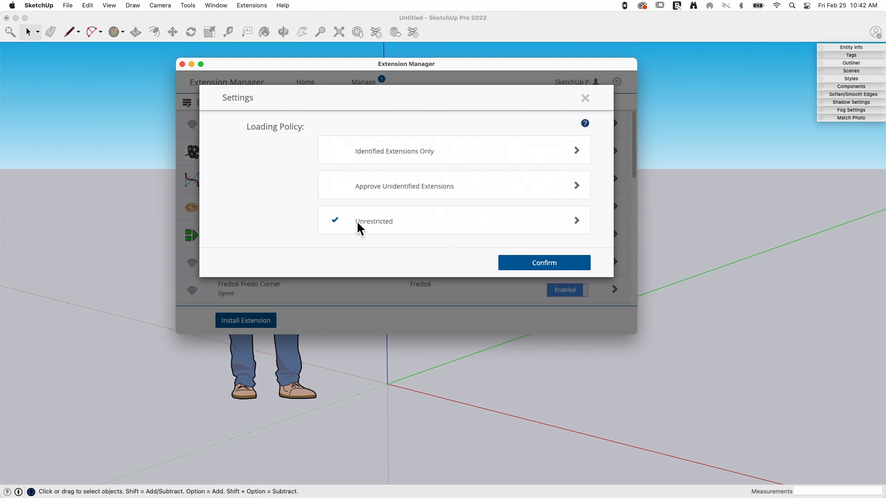
pyautogui.moveTo(432, 229)
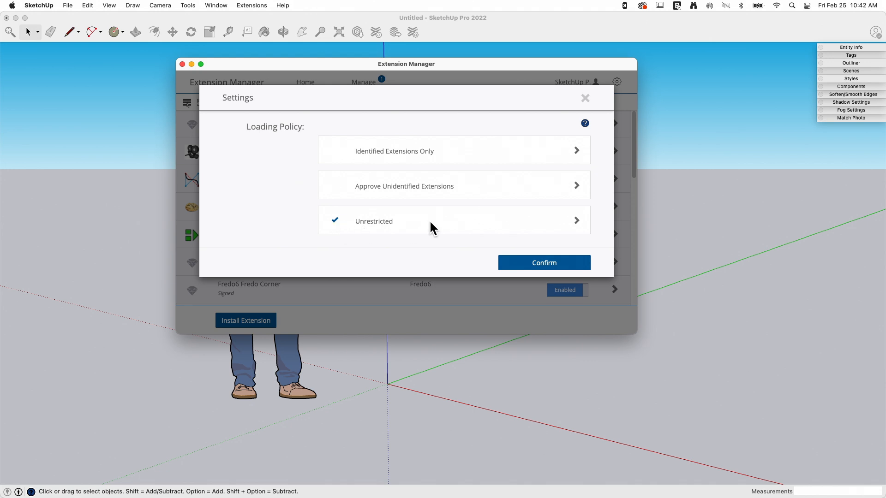
pyautogui.moveTo(494, 235)
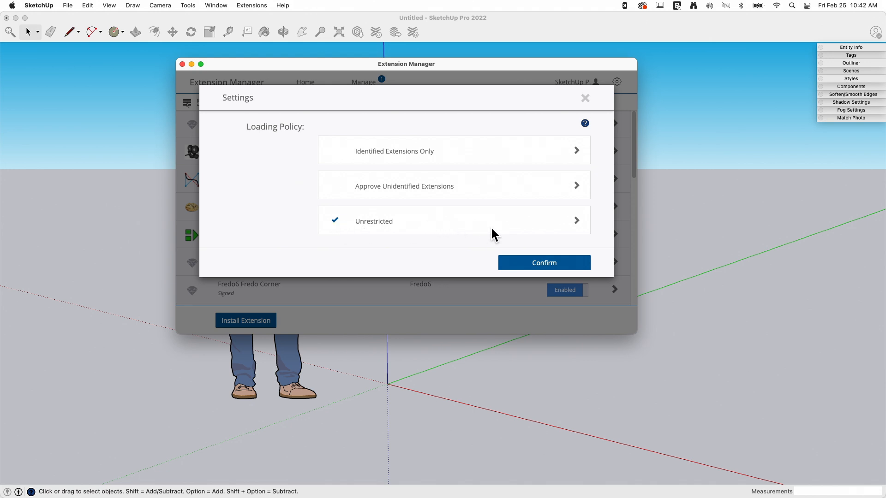
pyautogui.moveTo(446, 231)
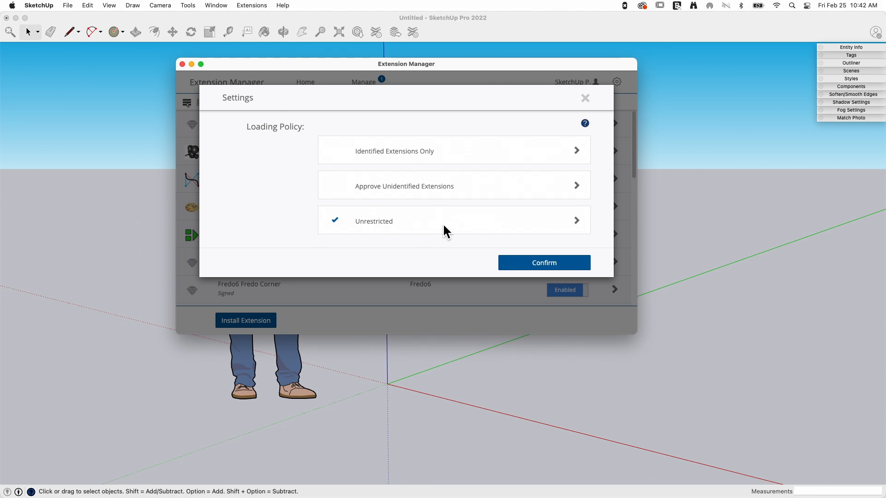
pyautogui.moveTo(370, 233)
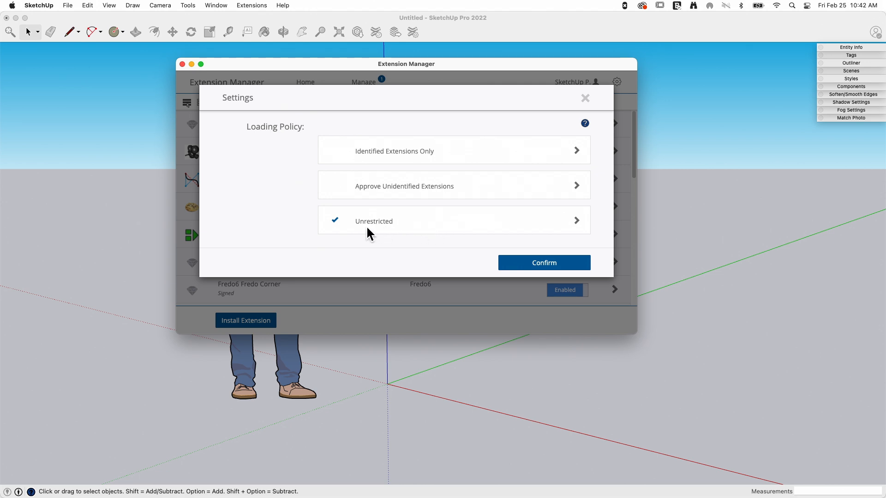
pyautogui.moveTo(394, 235)
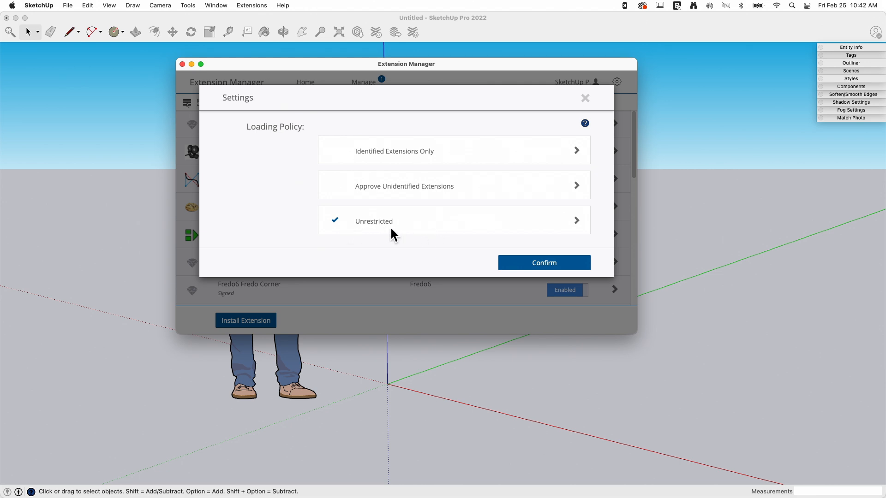
pyautogui.click(543, 262)
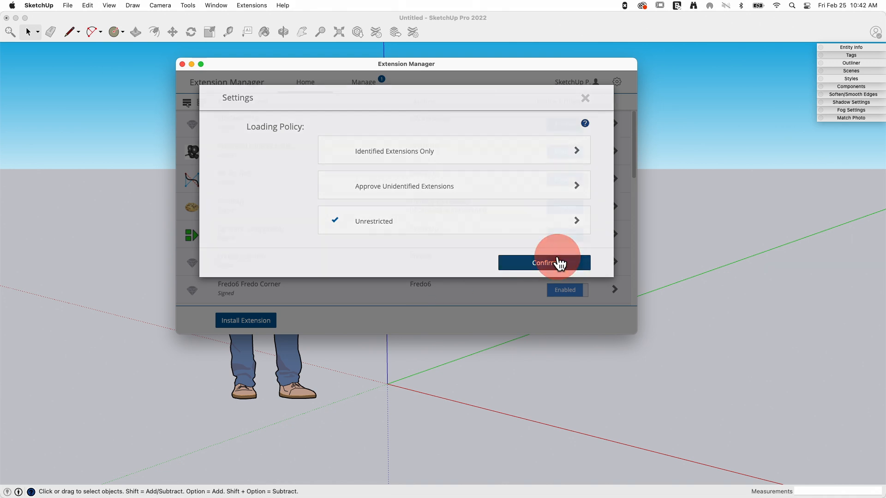
# Step: Toggle the unsigned shortcutsV2 extension to Disabled, leaving the change unapplied
pyautogui.click(544, 262)
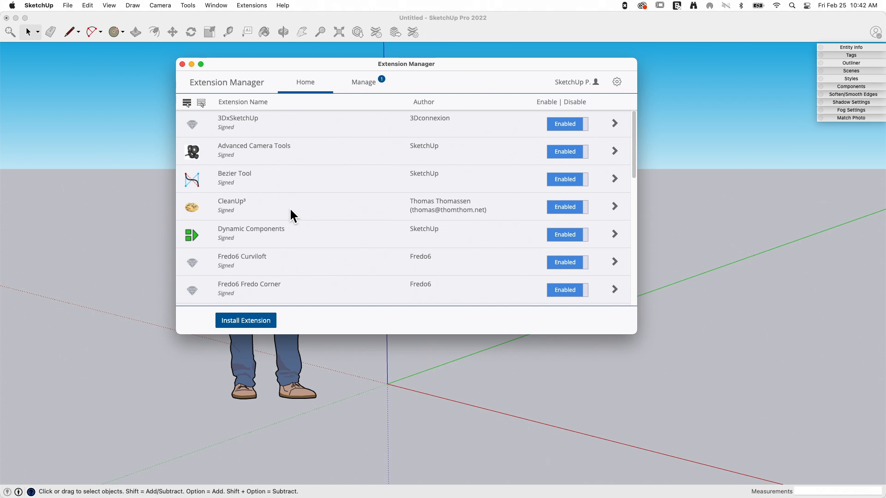
pyautogui.scroll(-3)
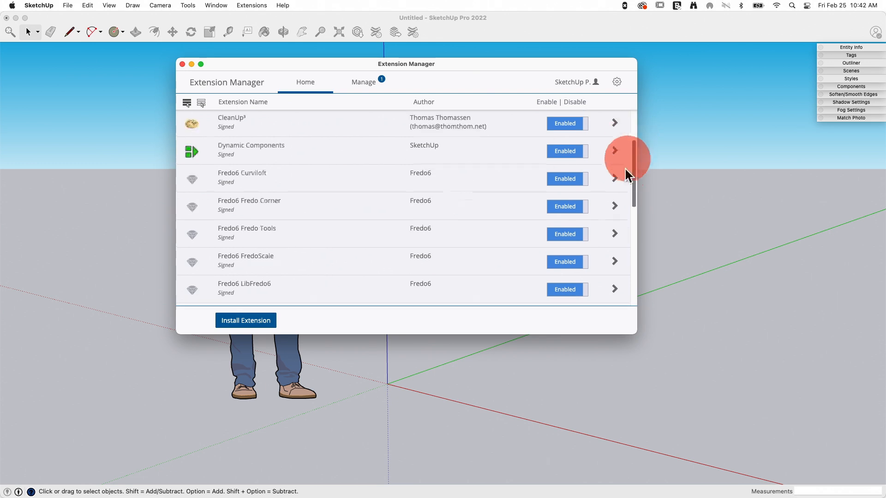
pyautogui.scroll(3)
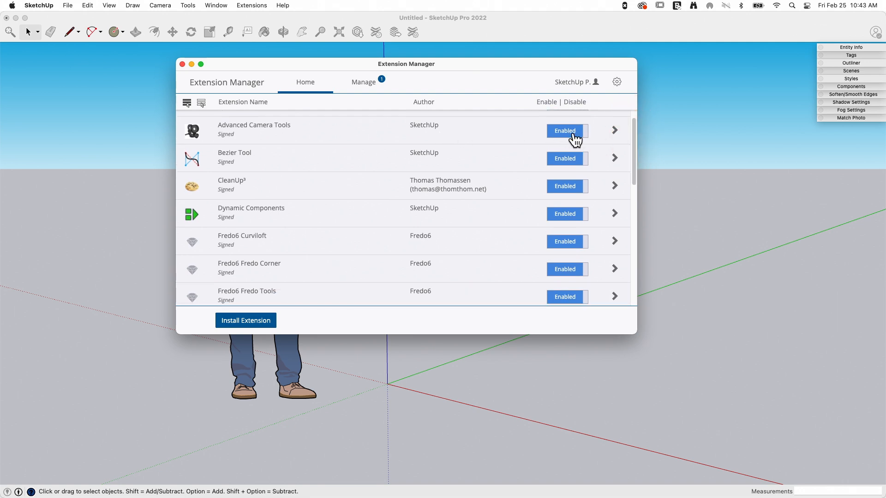
pyautogui.moveTo(418, 209)
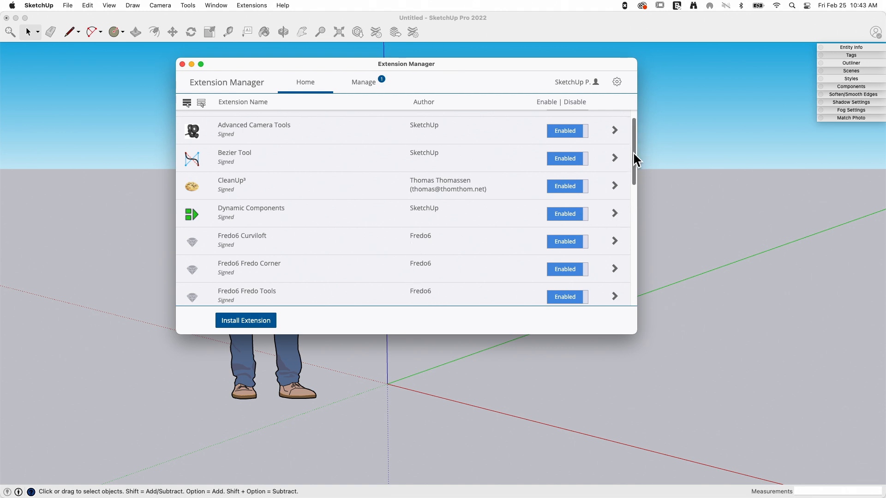
pyautogui.scroll(-3)
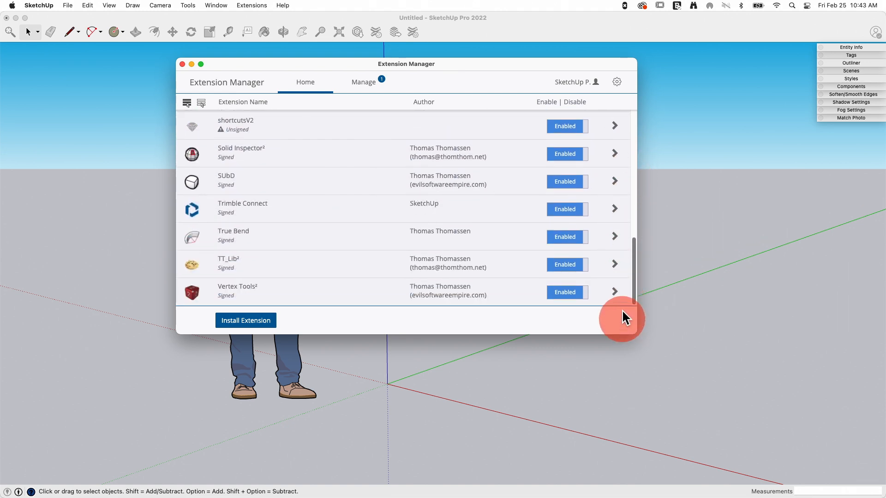
pyautogui.scroll(3)
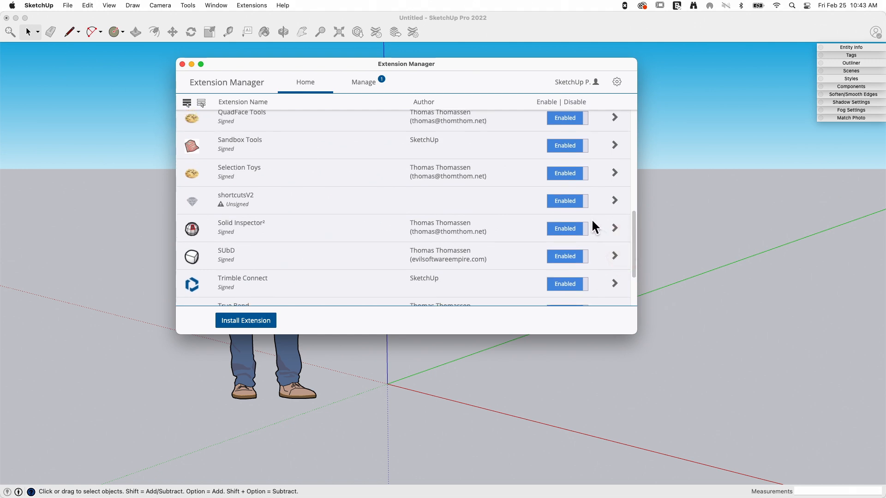
pyautogui.click(566, 201)
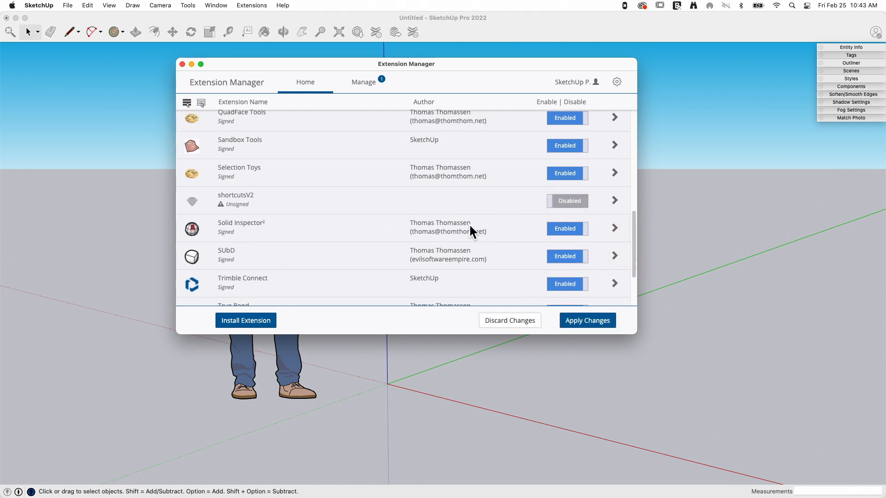
pyautogui.moveTo(570, 338)
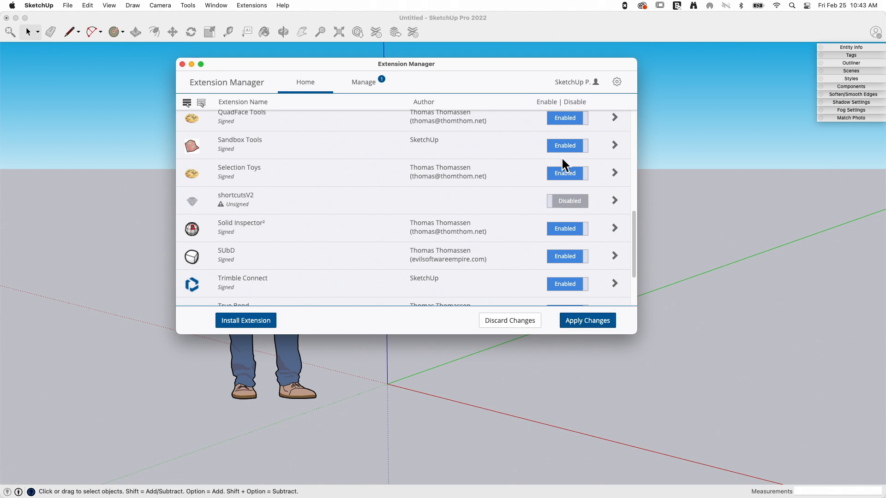
pyautogui.moveTo(453, 125)
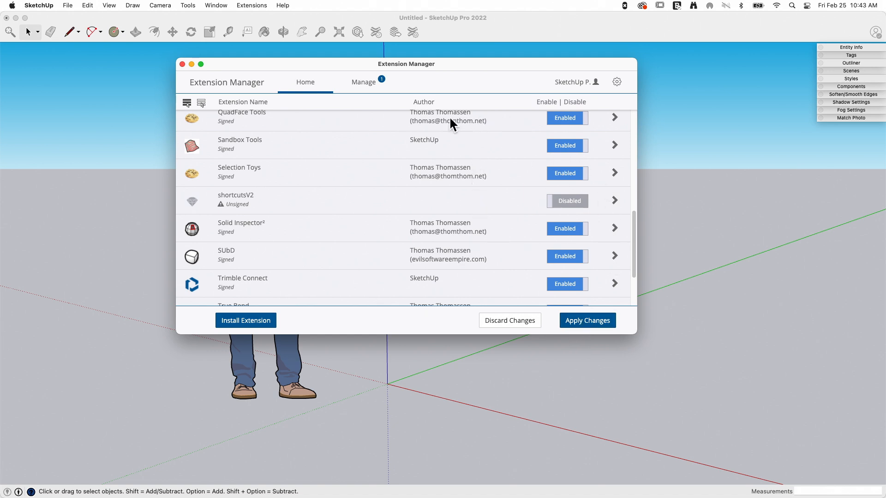
pyautogui.moveTo(590, 198)
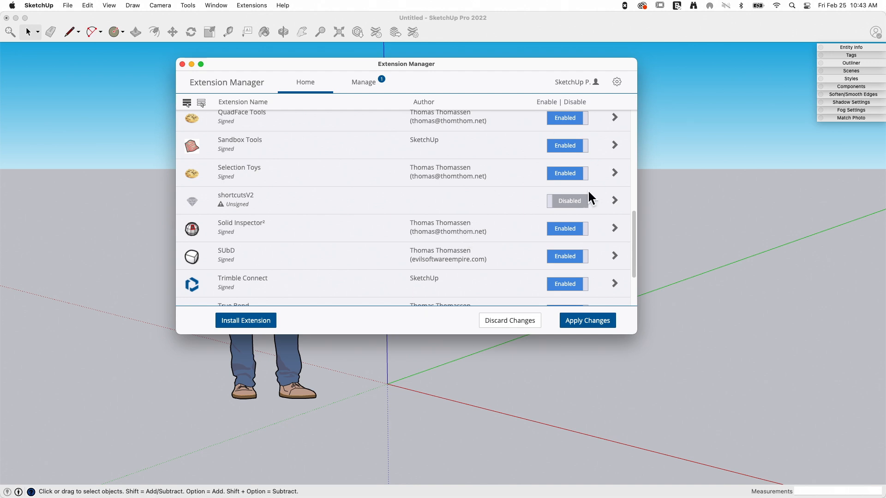
pyautogui.moveTo(578, 175)
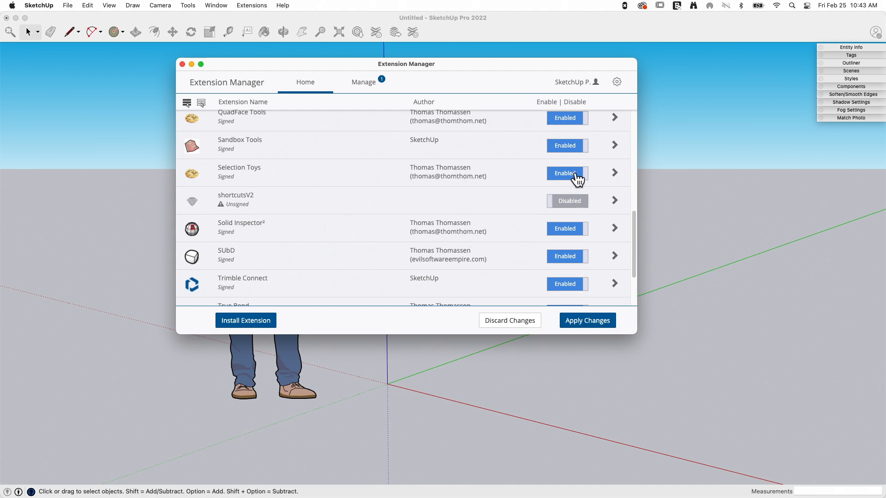
pyautogui.moveTo(568, 205)
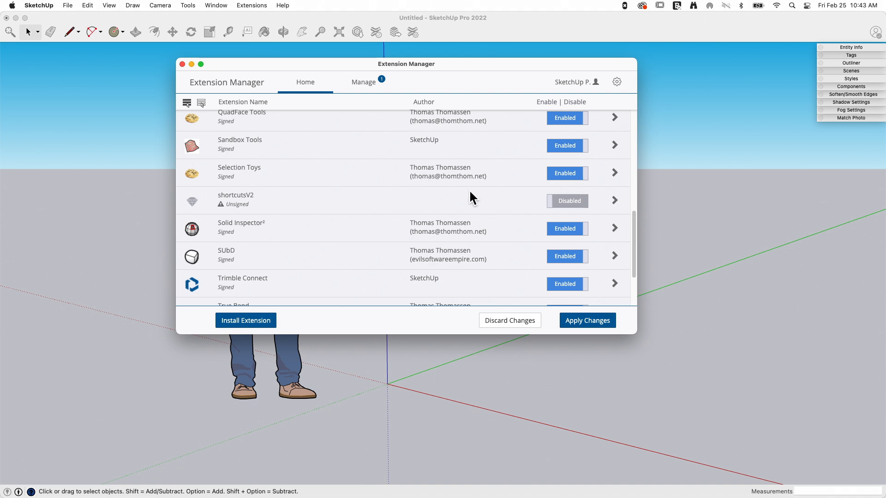
pyautogui.moveTo(409, 235)
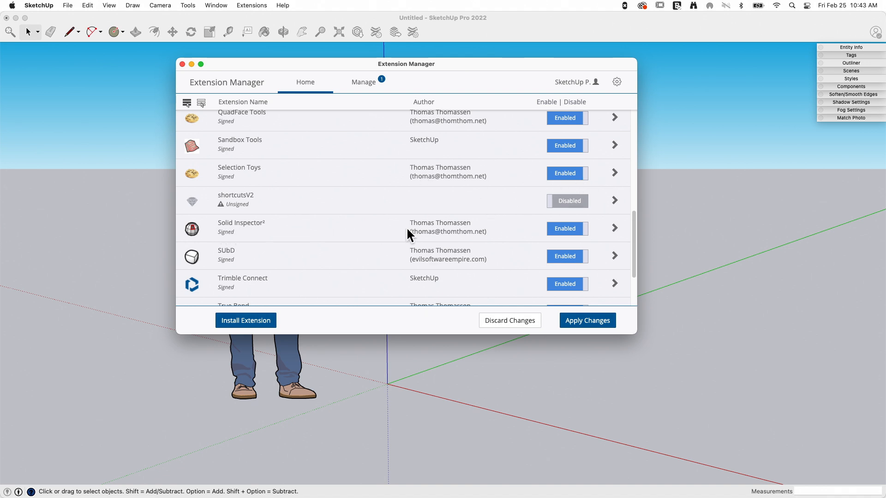
pyautogui.click(614, 228)
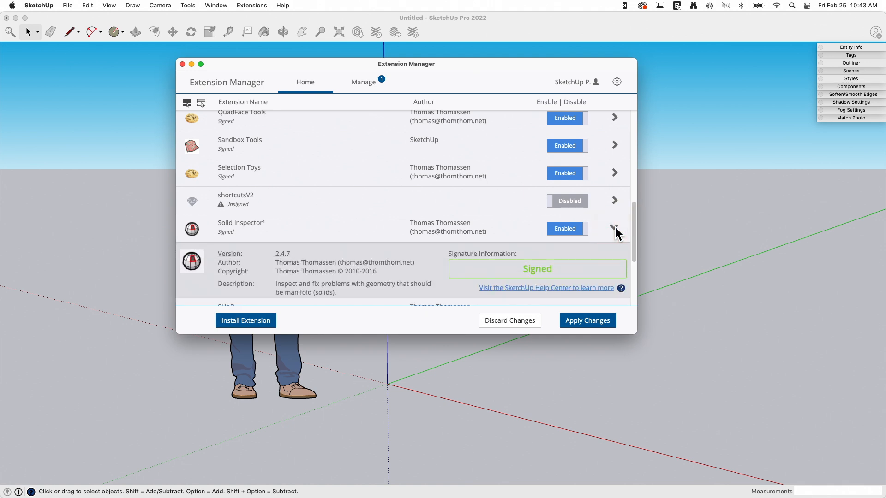
pyautogui.scroll(-3)
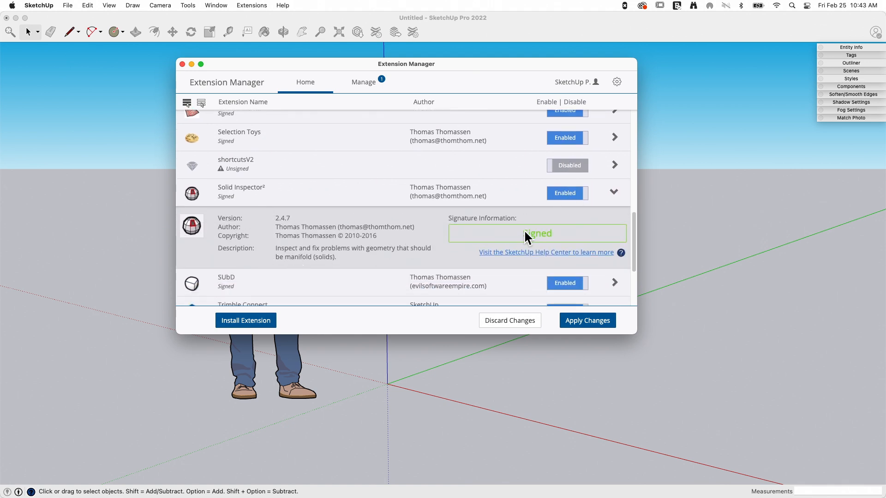
pyautogui.moveTo(347, 242)
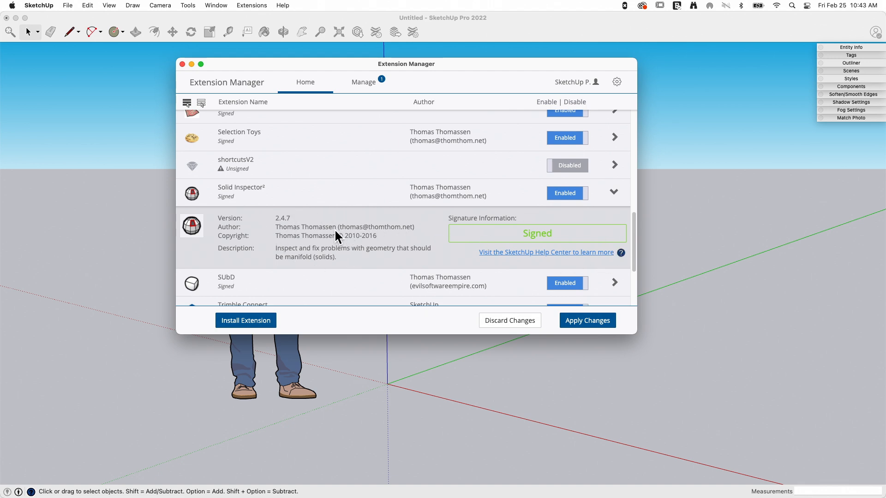
pyautogui.moveTo(277, 223)
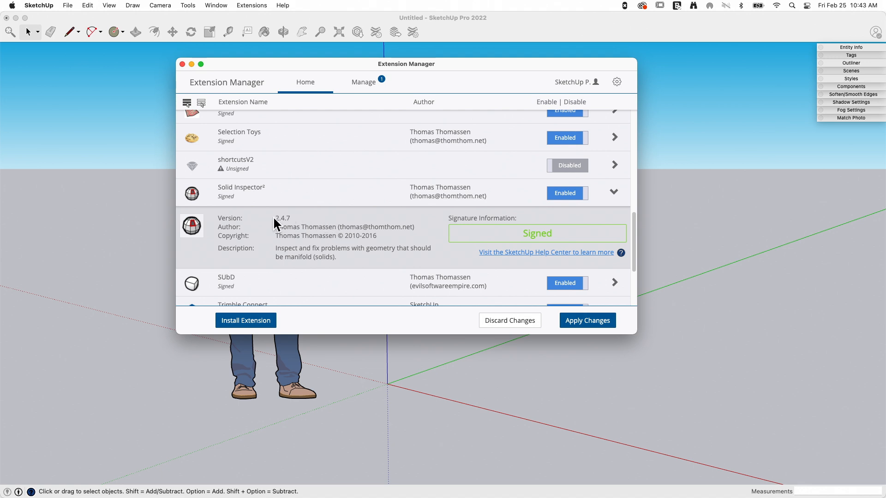
pyautogui.moveTo(293, 227)
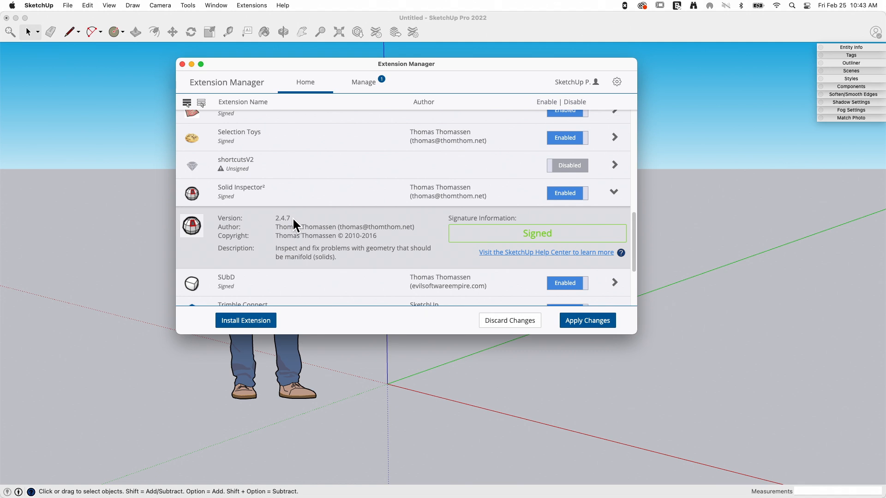
pyautogui.moveTo(504, 250)
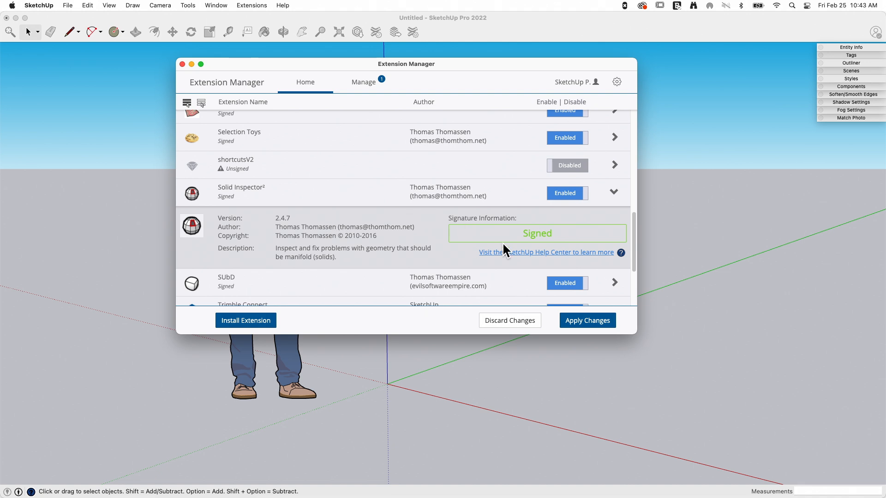
# Step: Collapse the Solid Inspector² details and scroll to Vertex Tools² at the list's end
pyautogui.click(615, 192)
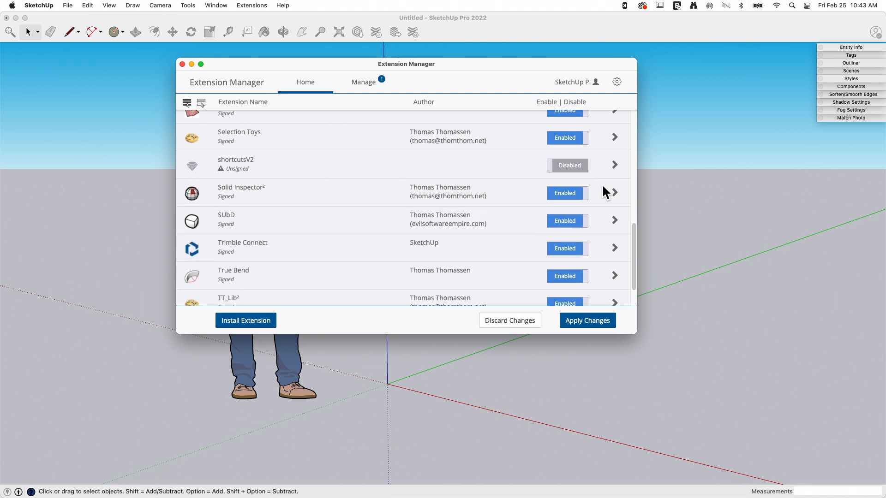
pyautogui.moveTo(634, 254)
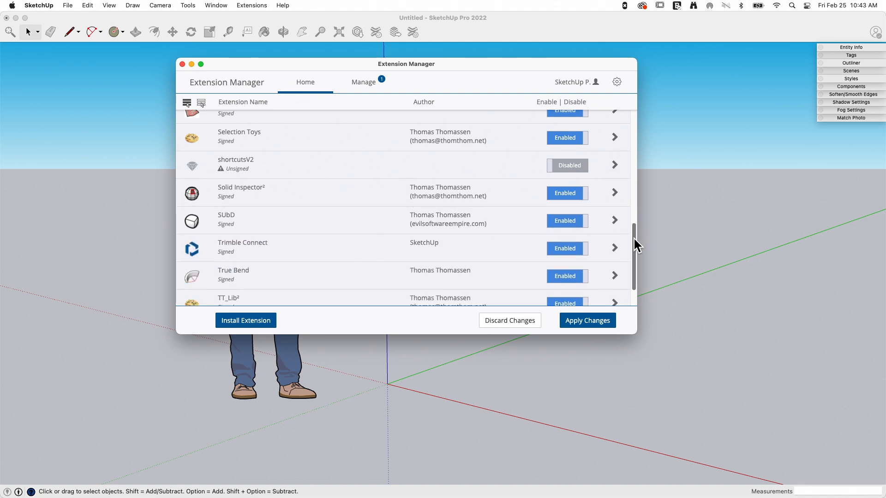
pyautogui.scroll(-3)
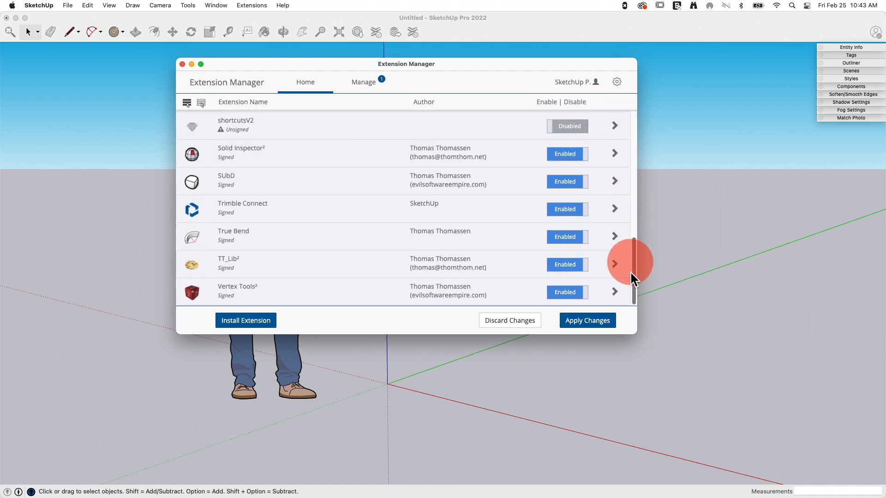
pyautogui.moveTo(587, 321)
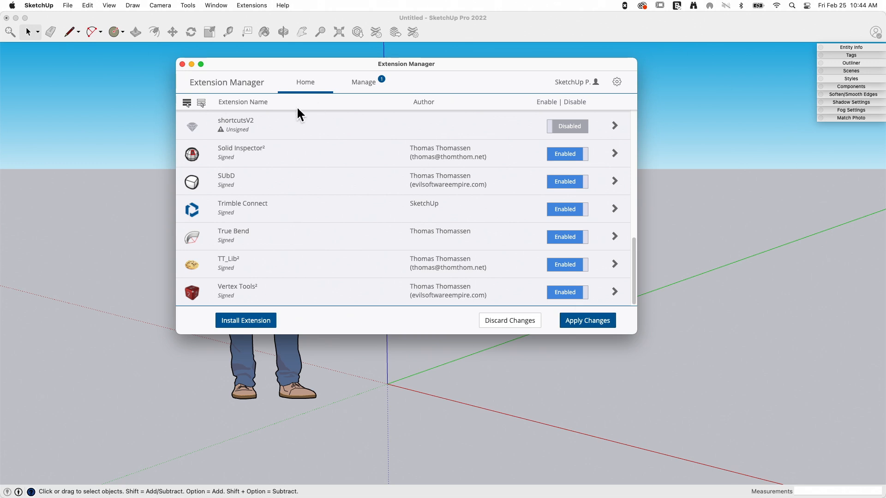
pyautogui.moveTo(544, 177)
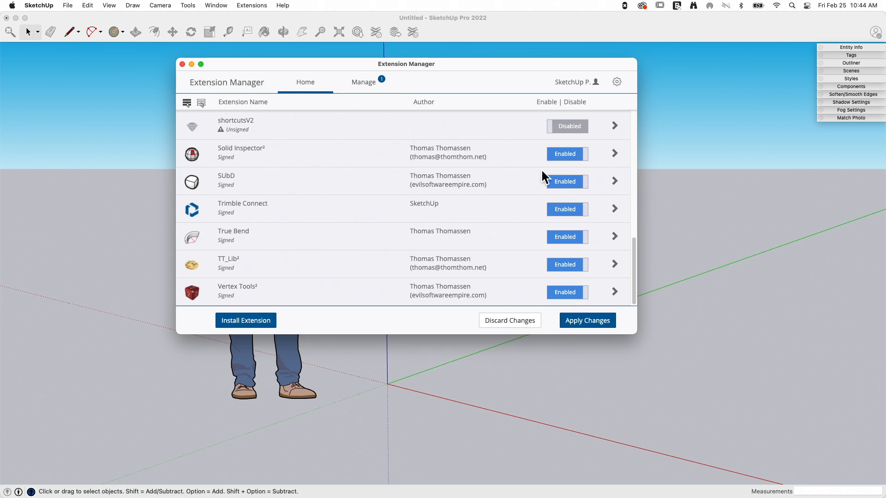
# Step: Update the SUbD extension from the Manage view, leaving no pending updates
pyautogui.click(363, 82)
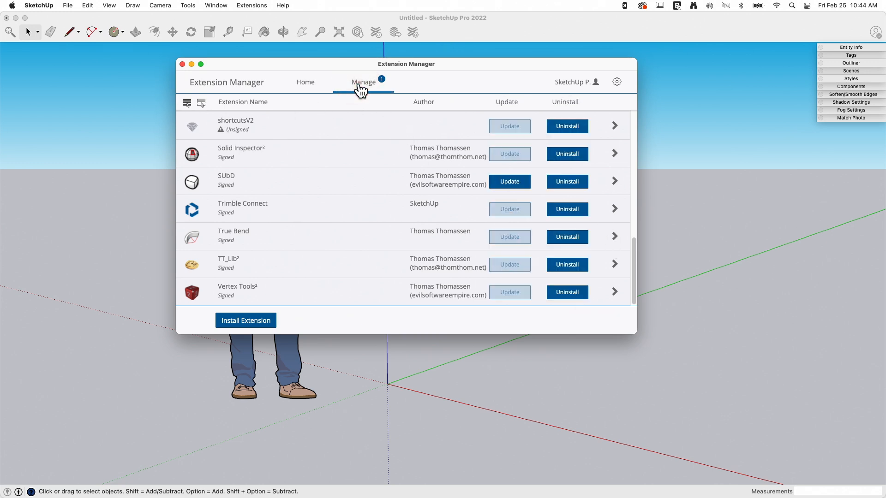
pyautogui.moveTo(482, 277)
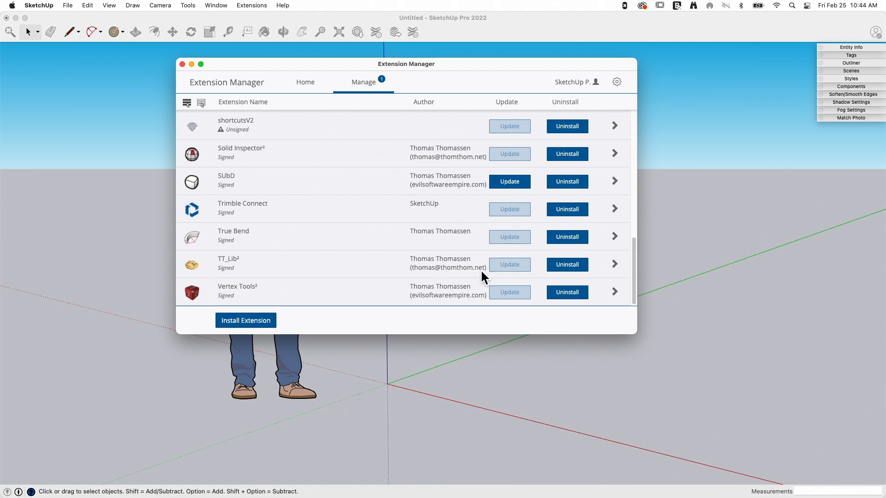
pyautogui.moveTo(407, 120)
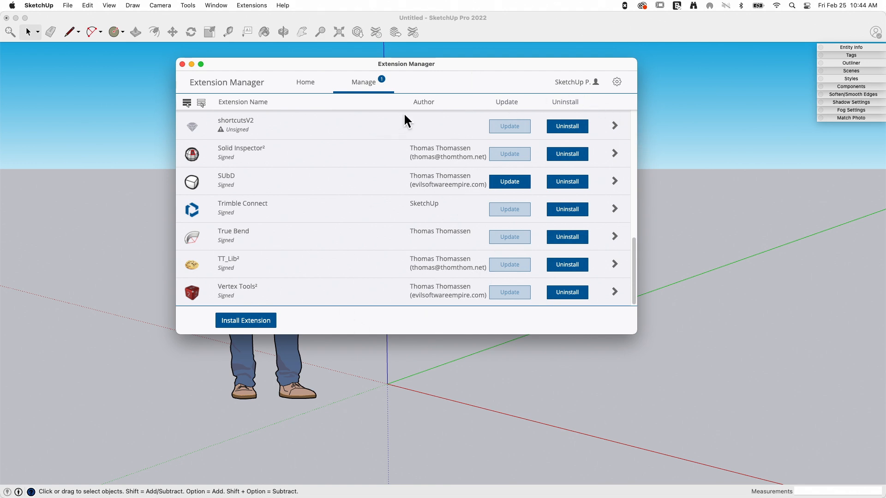
pyautogui.moveTo(445, 226)
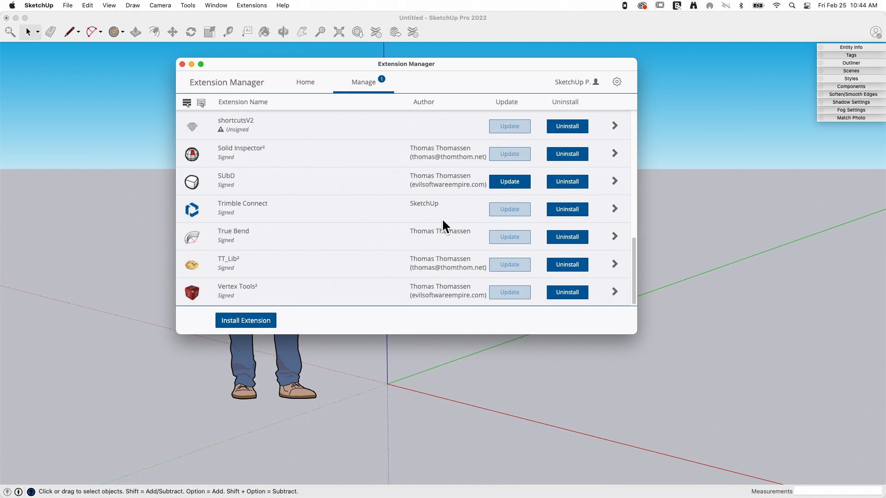
pyautogui.moveTo(544, 117)
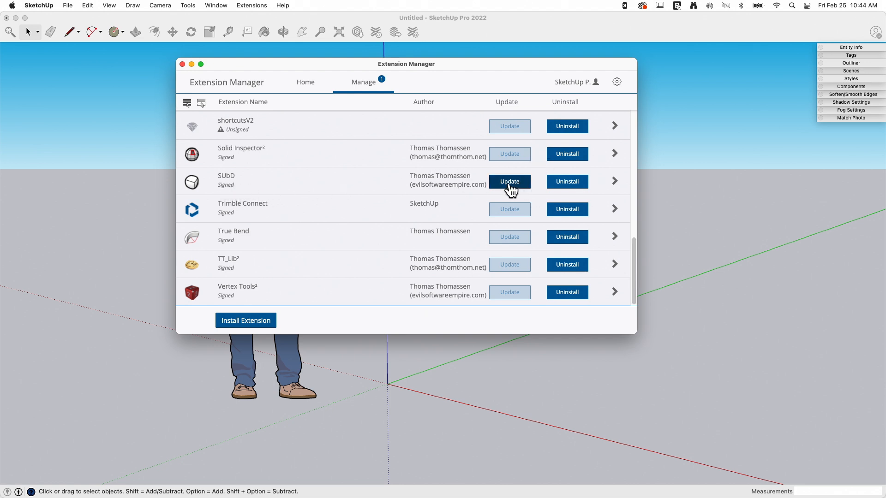
pyautogui.moveTo(330, 207)
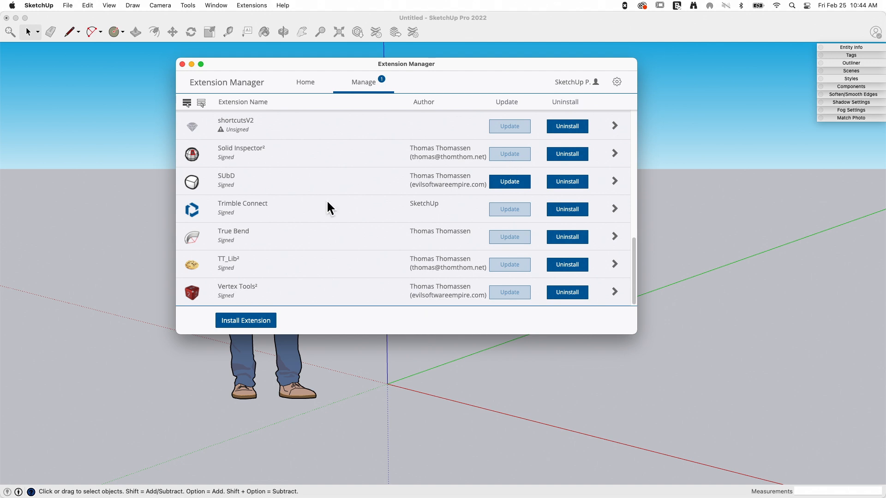
pyautogui.moveTo(510, 182)
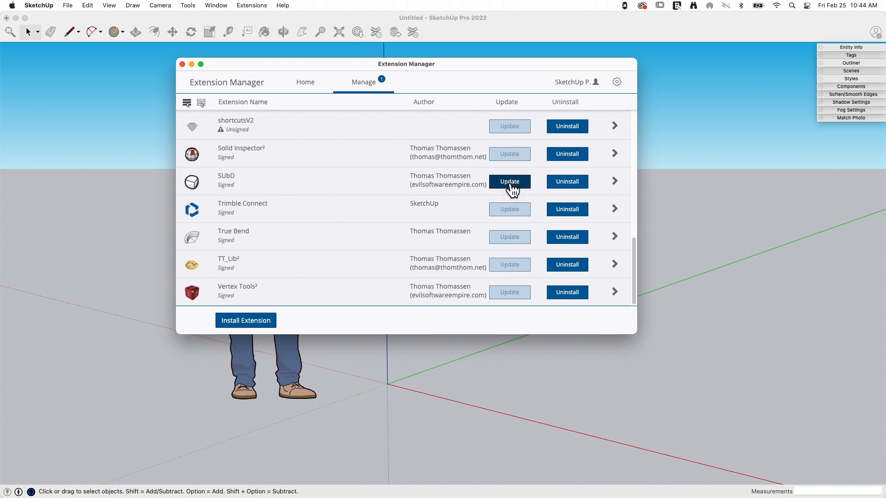
pyautogui.moveTo(354, 185)
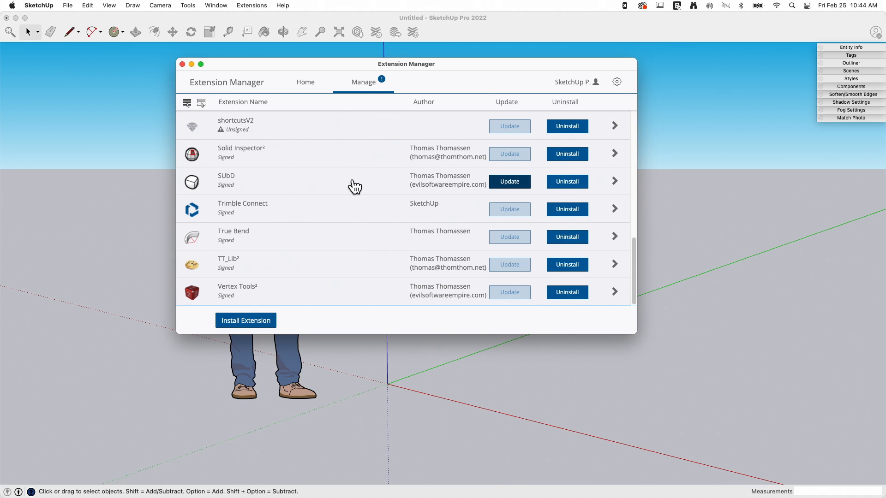
pyautogui.click(510, 181)
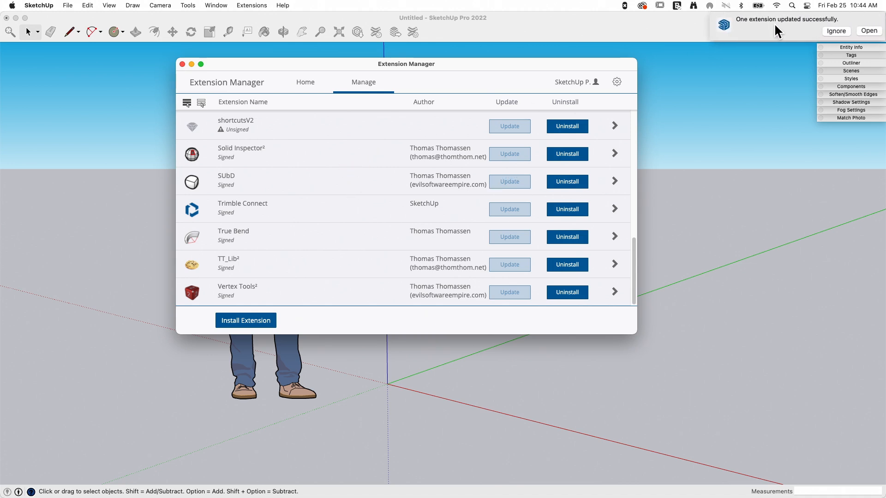
pyautogui.moveTo(817, 19)
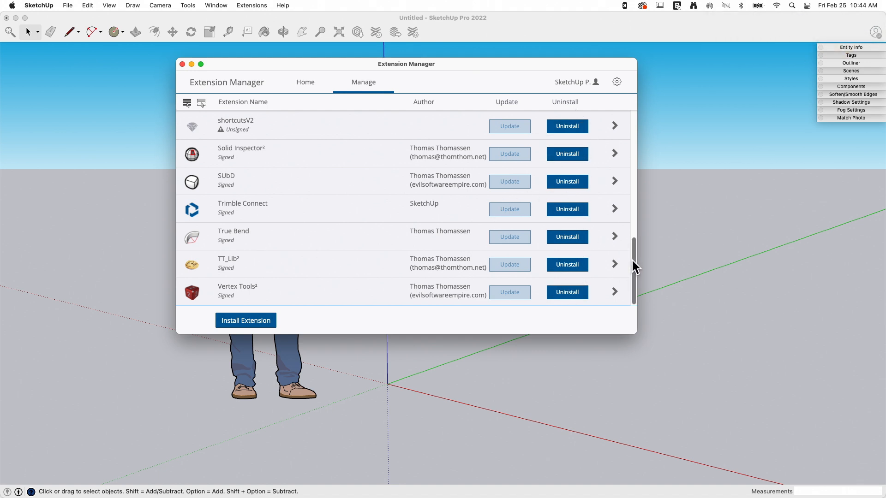
pyautogui.scroll(3)
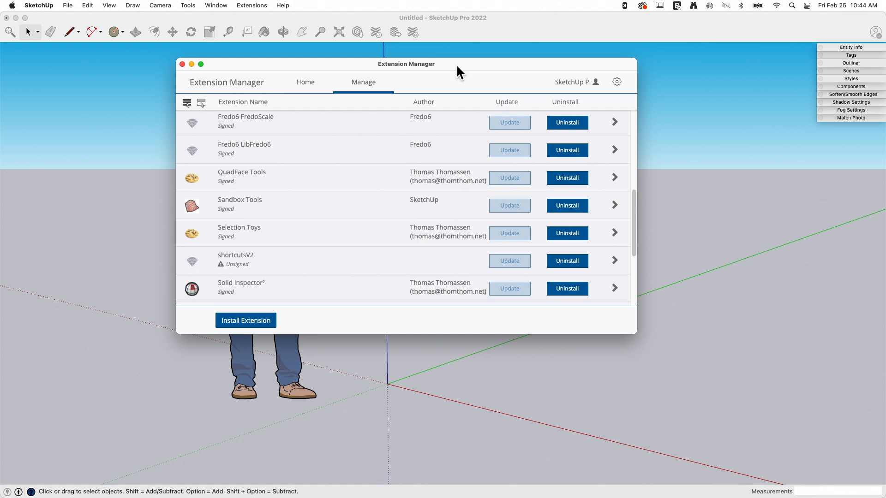
pyautogui.moveTo(505, 148)
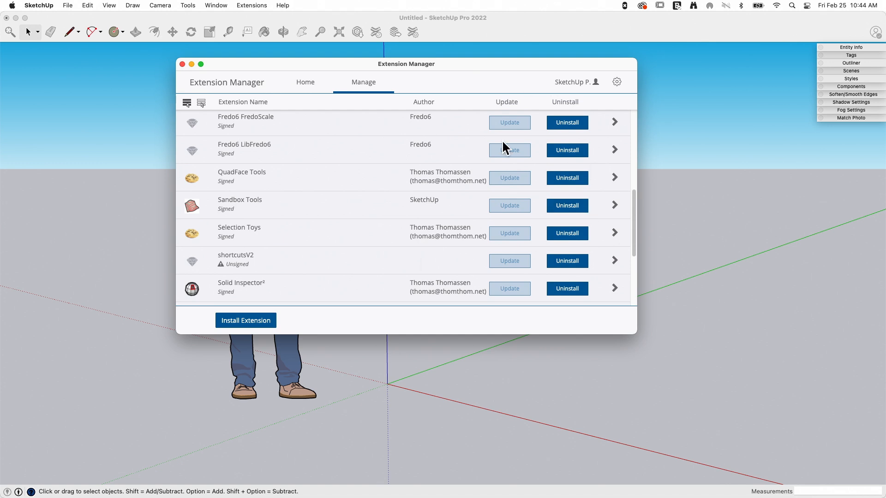
pyautogui.moveTo(319, 105)
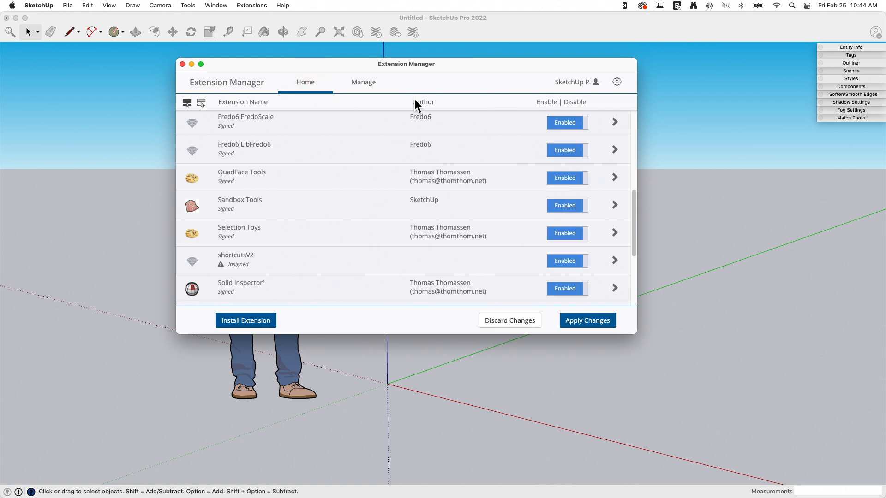
pyautogui.click(363, 82)
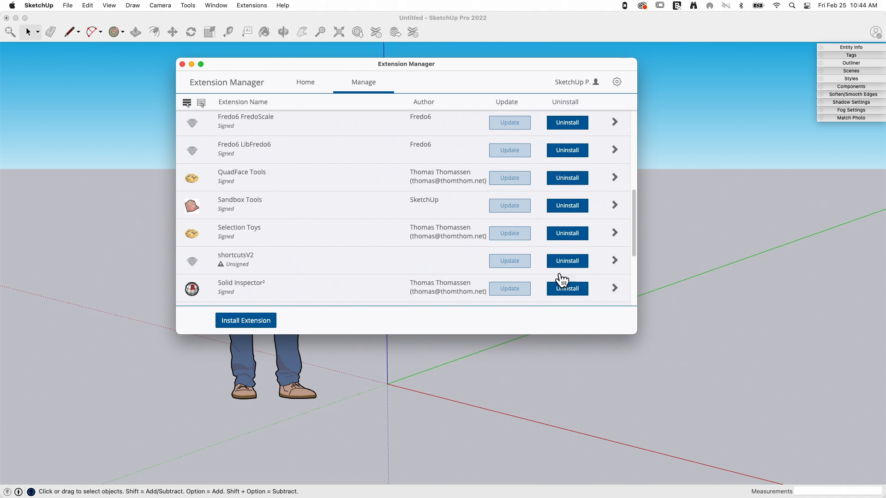
pyautogui.moveTo(832, 154)
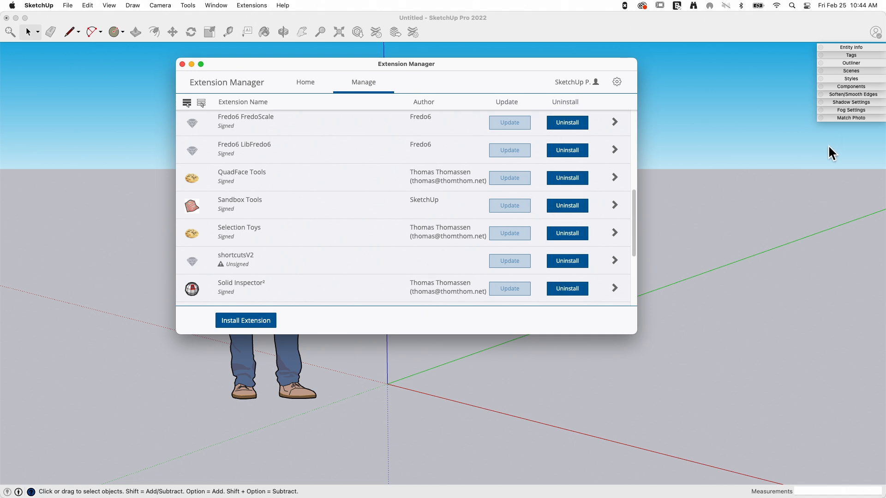
pyautogui.moveTo(566, 282)
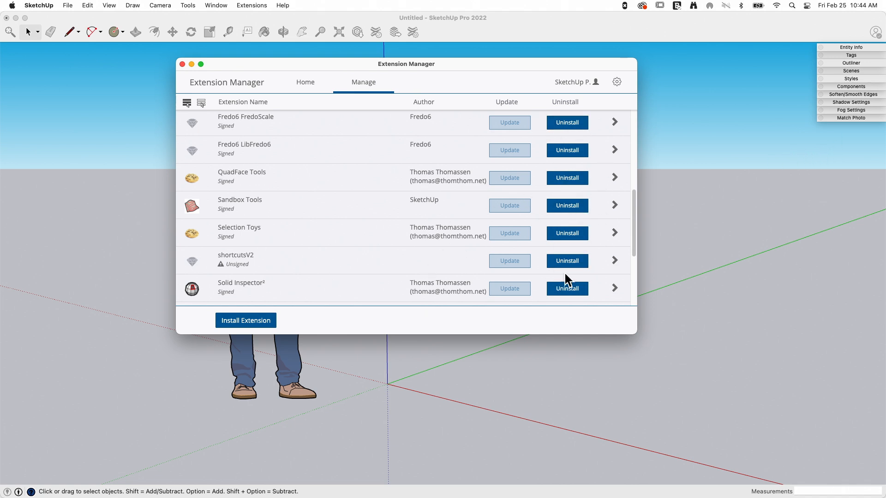
pyautogui.moveTo(571, 229)
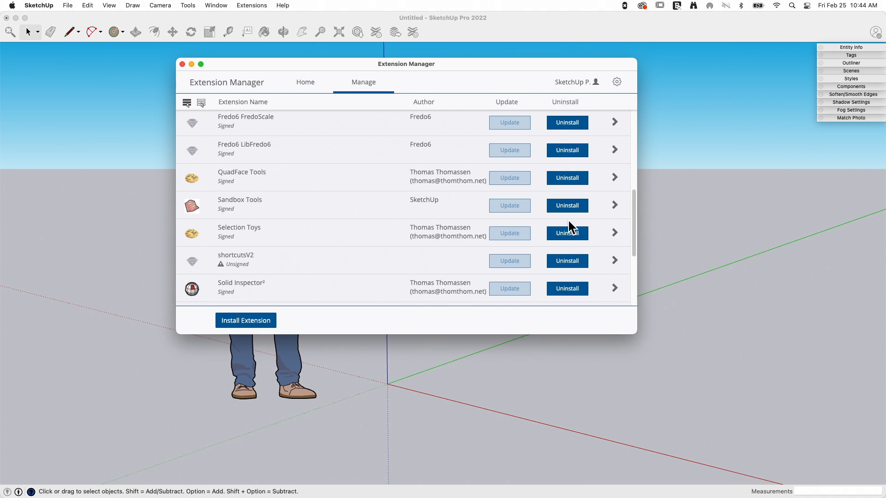
pyautogui.moveTo(518, 137)
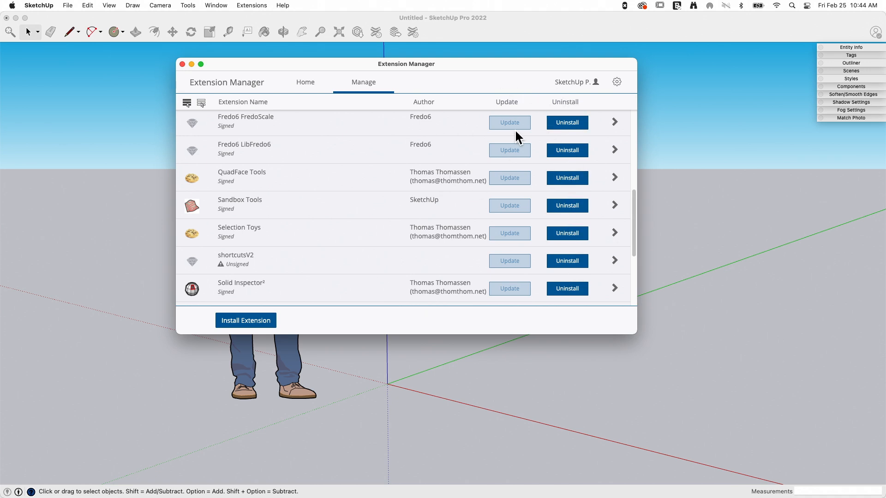
pyautogui.moveTo(578, 221)
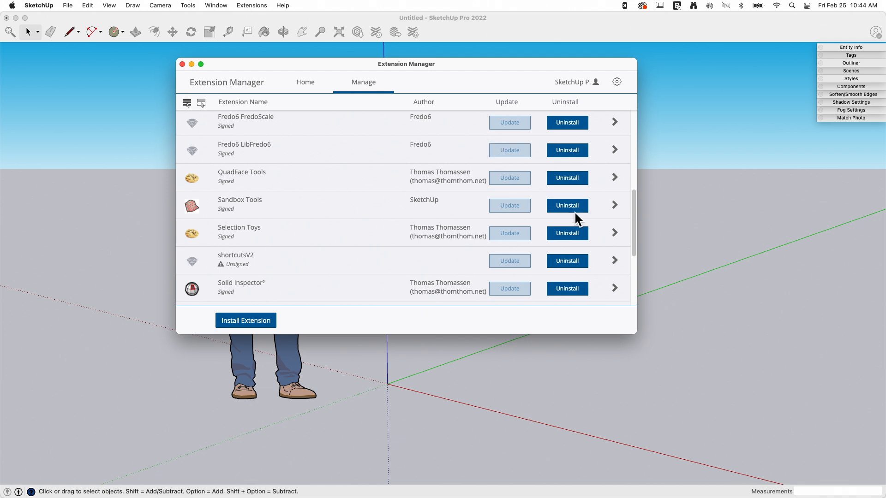
pyautogui.moveTo(580, 164)
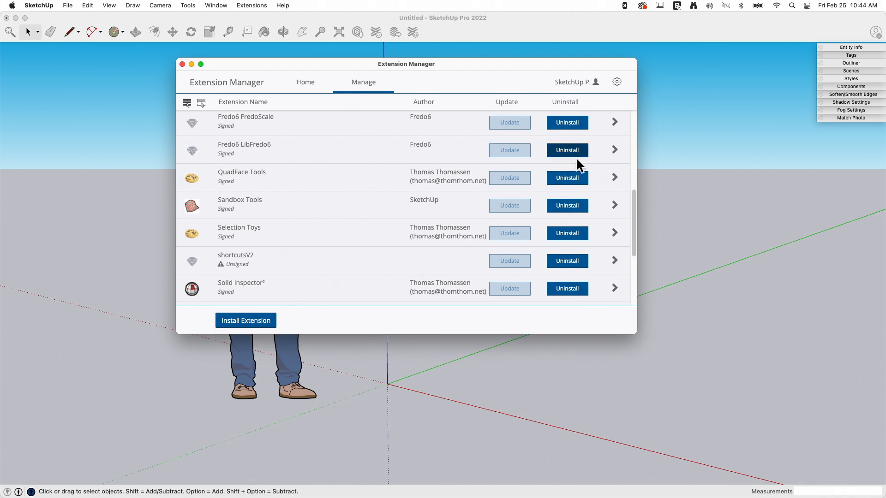
# Step: Return to the Home view where each extension shows Enabled
pyautogui.click(305, 82)
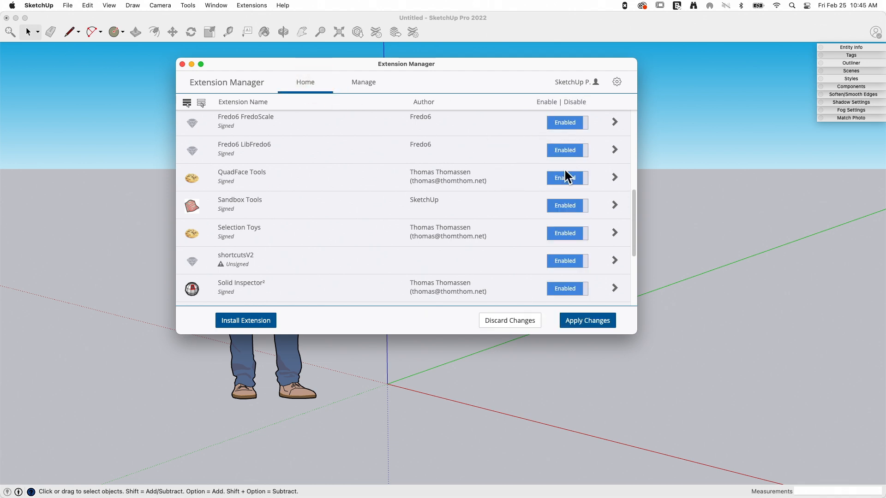
pyautogui.moveTo(384, 274)
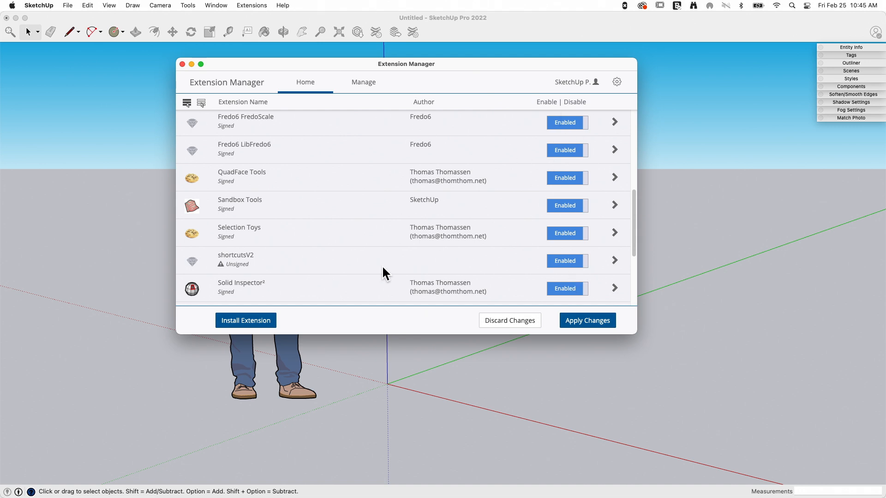
pyautogui.moveTo(246, 320)
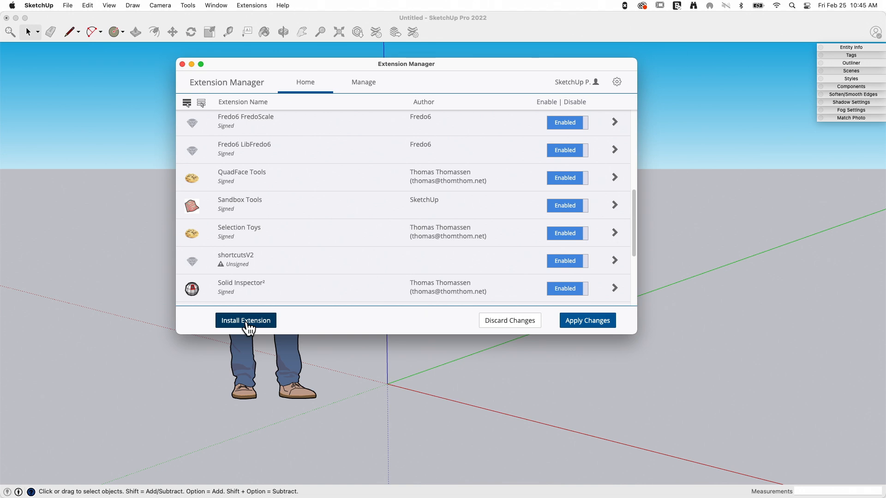
pyautogui.moveTo(209, 349)
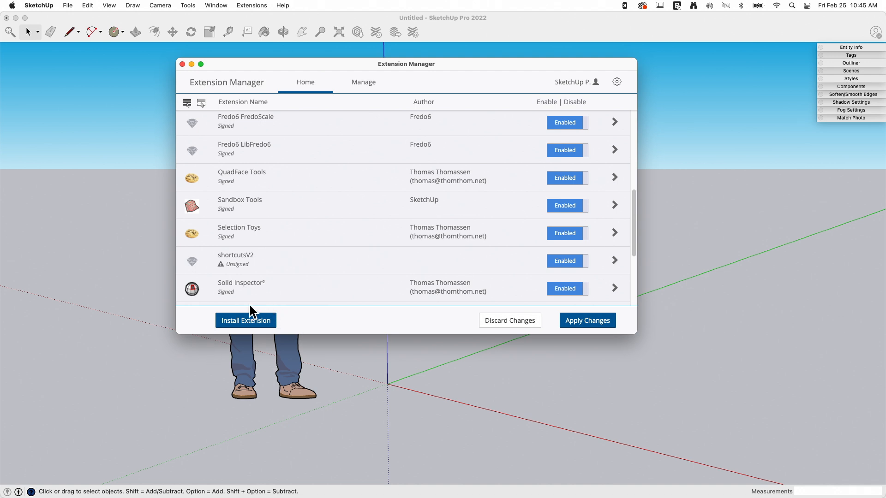
pyautogui.moveTo(287, 334)
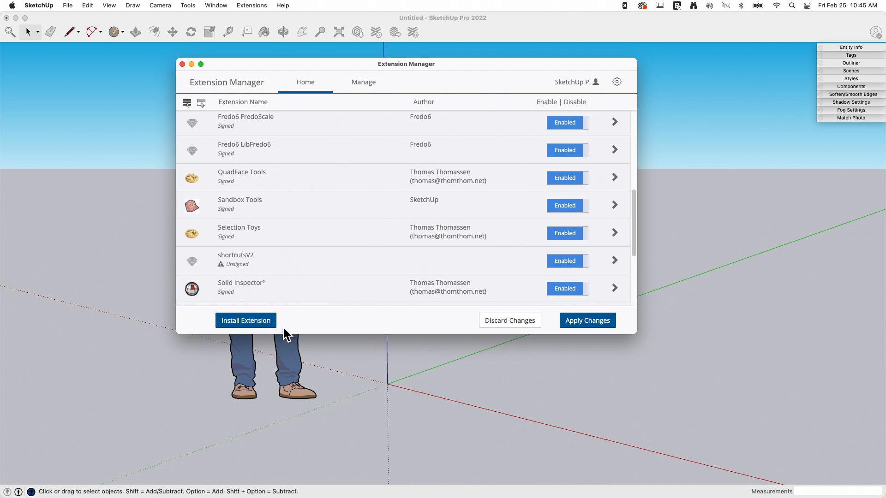
pyautogui.moveTo(300, 362)
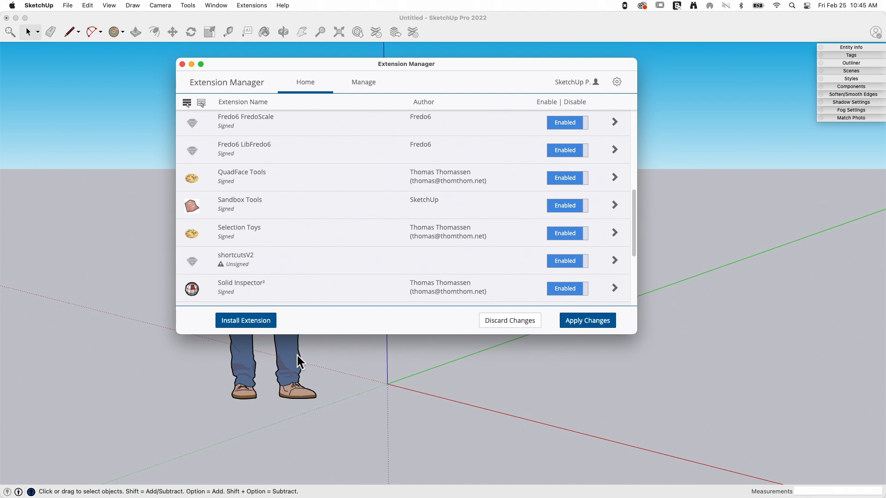
pyautogui.moveTo(289, 315)
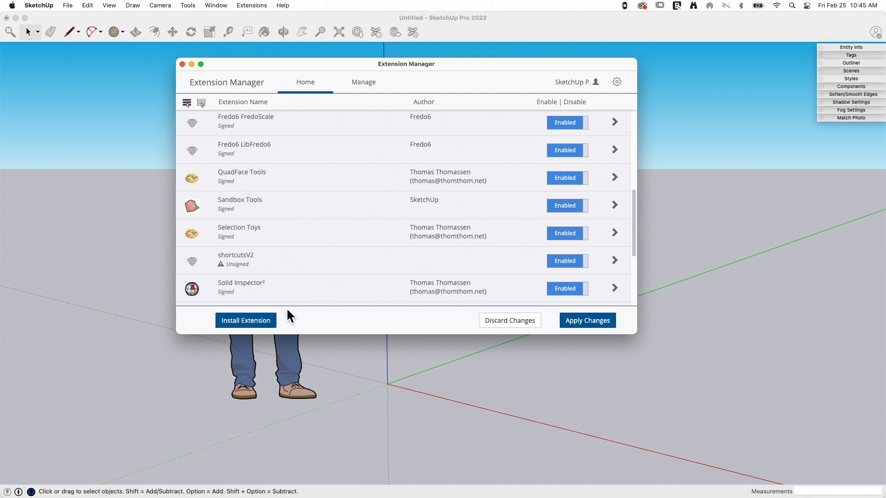
pyautogui.moveTo(292, 309)
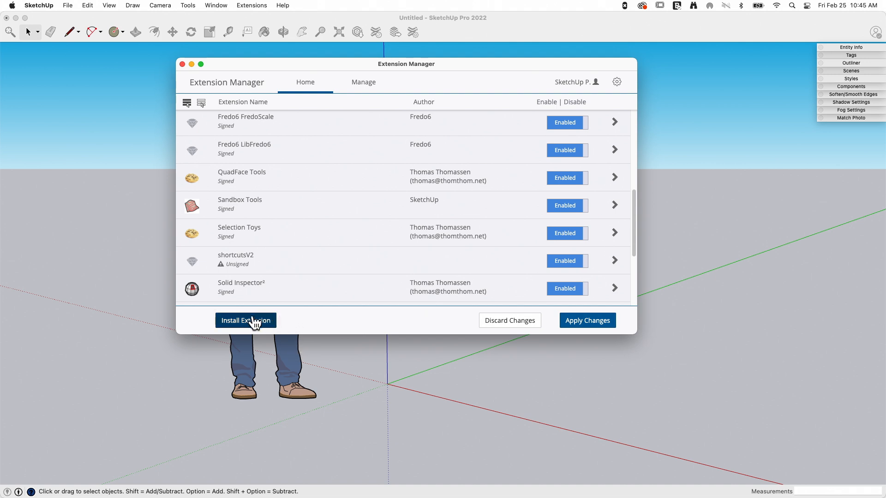
# Step: Install the Teapot extension from tt_teapot-1.1.1.rbz on the Desktop
pyautogui.click(246, 321)
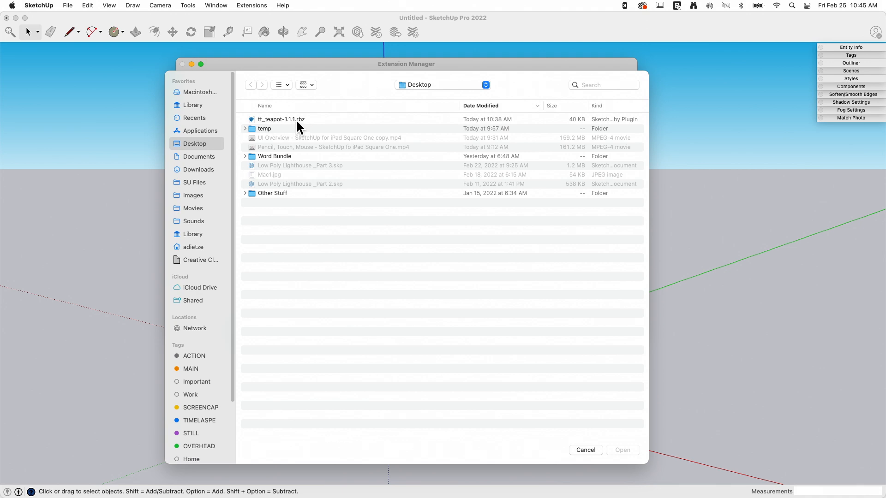
pyautogui.click(281, 119)
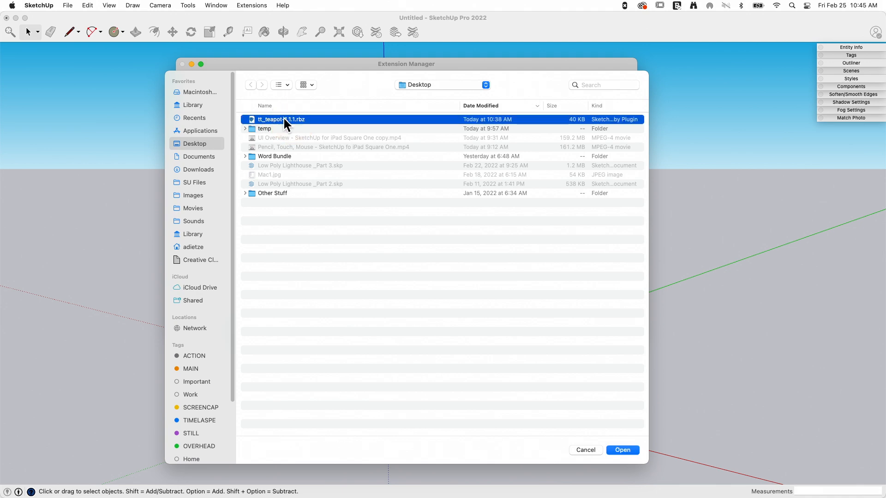
pyautogui.click(622, 450)
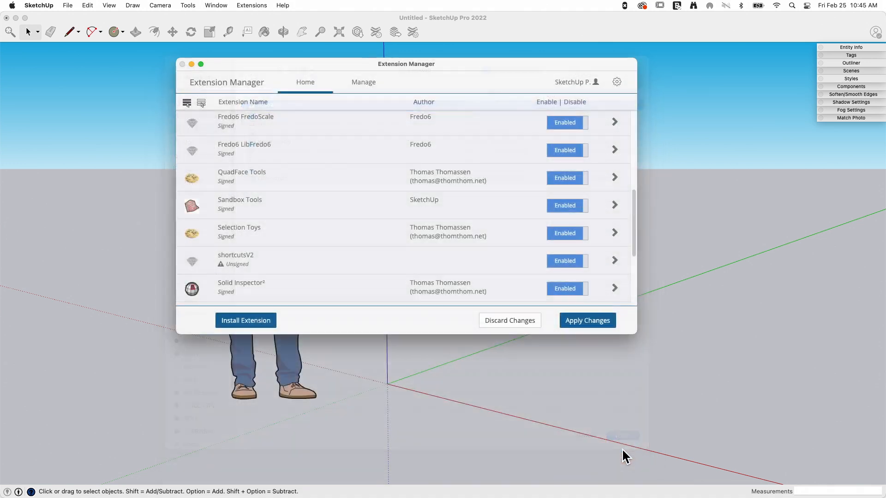
pyautogui.moveTo(420, 173)
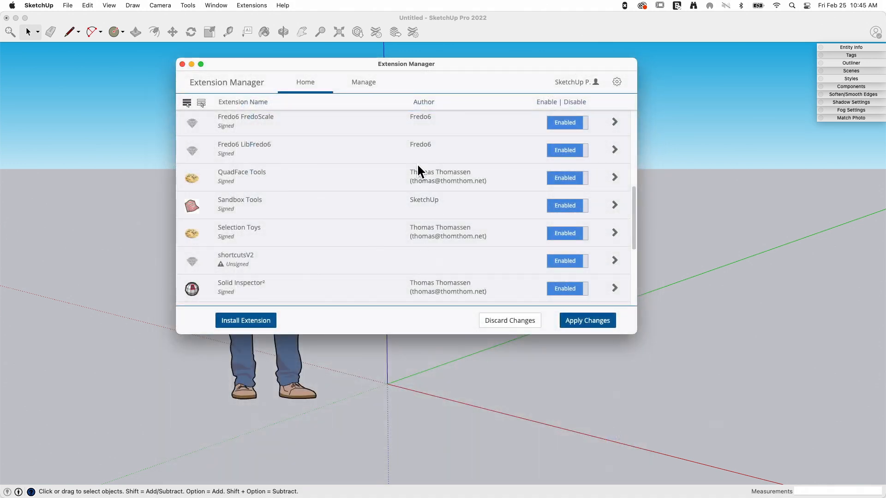
pyautogui.moveTo(419, 208)
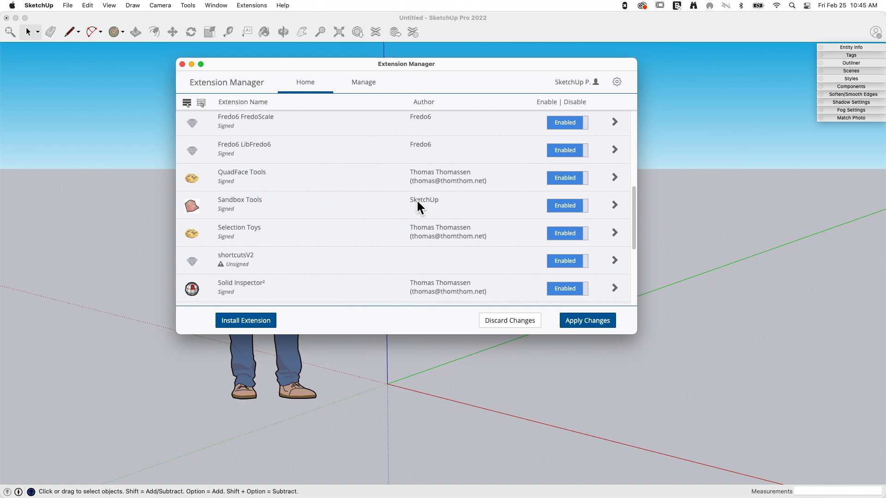
# Step: Verify Teapot is listed as Enabled and close the Extension Manager
pyautogui.scroll(-3)
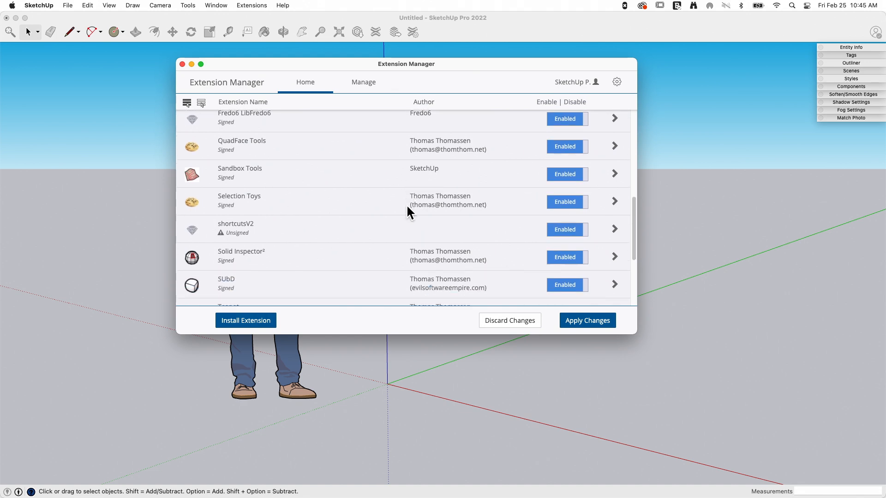
pyautogui.scroll(-3)
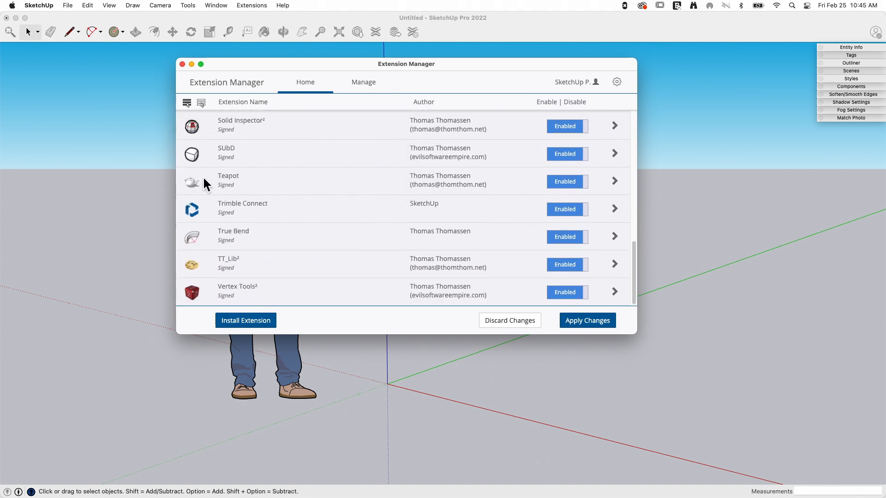
pyautogui.moveTo(433, 192)
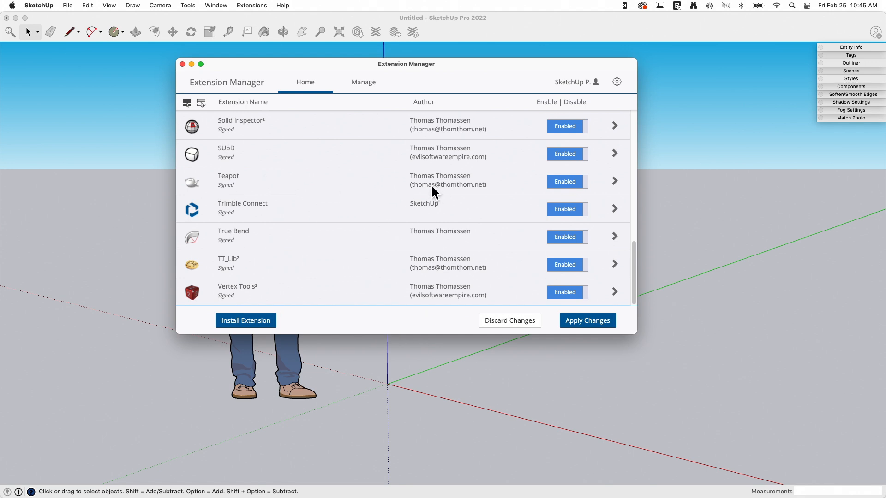
pyautogui.moveTo(303, 175)
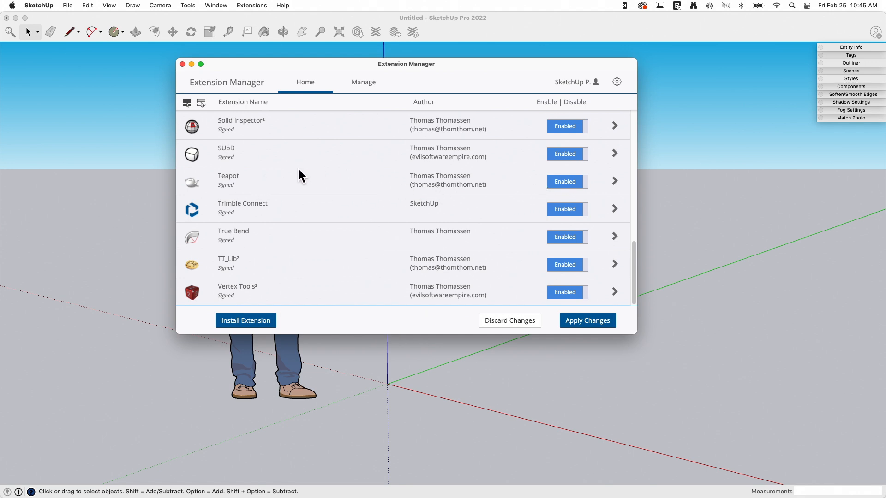
pyautogui.moveTo(222, 172)
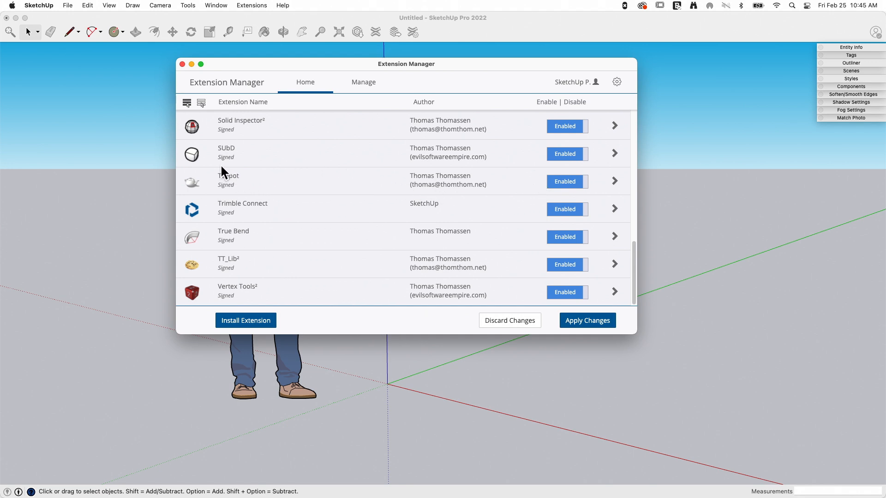
pyautogui.moveTo(374, 43)
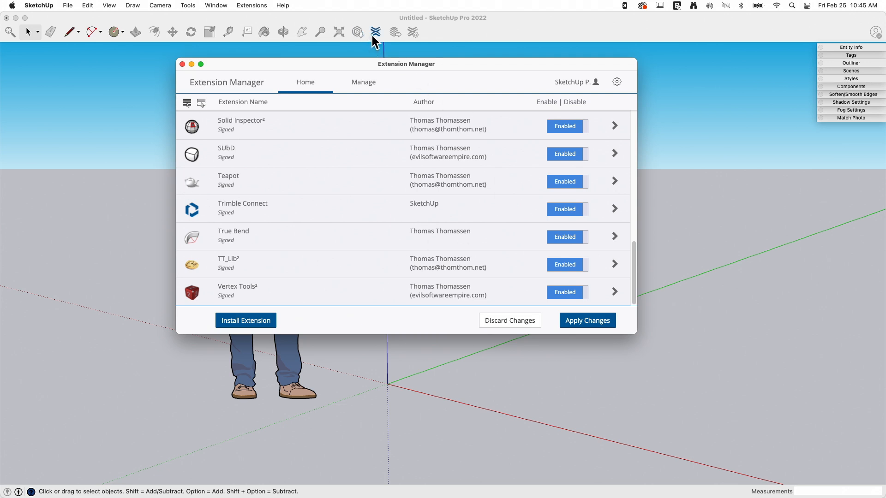
pyautogui.moveTo(379, 46)
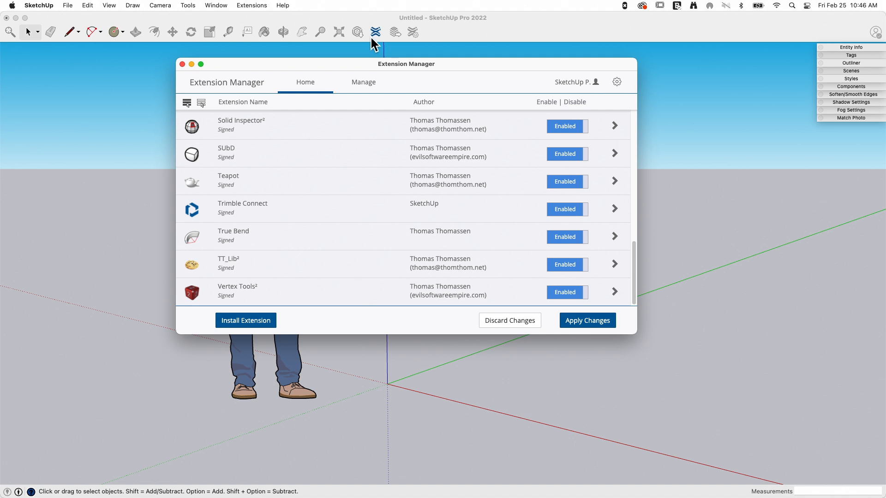
pyautogui.moveTo(439, 391)
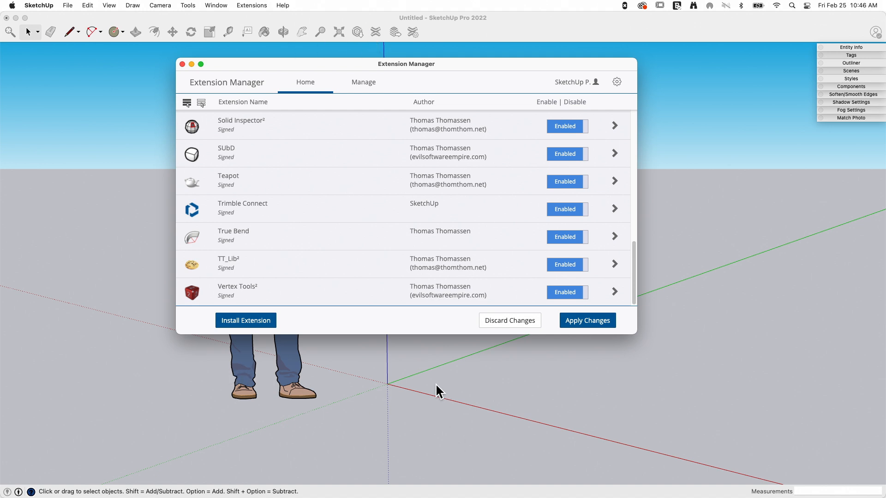
pyautogui.moveTo(336, 134)
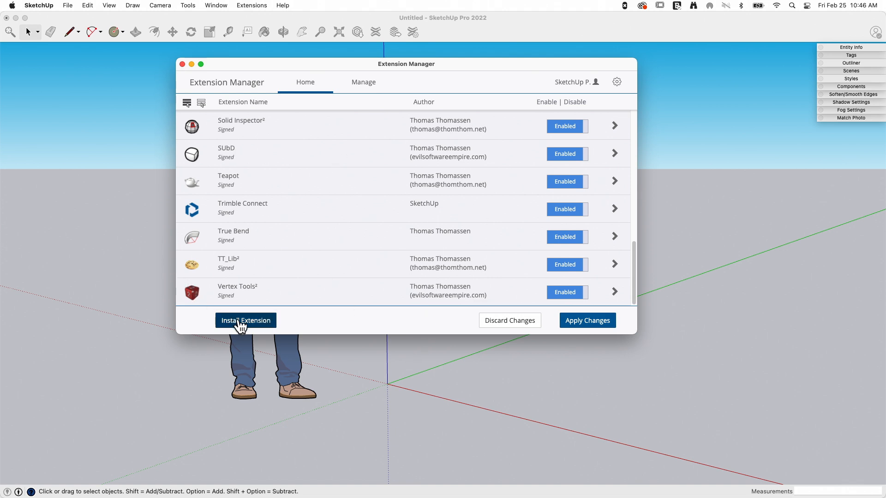
pyautogui.moveTo(352, 363)
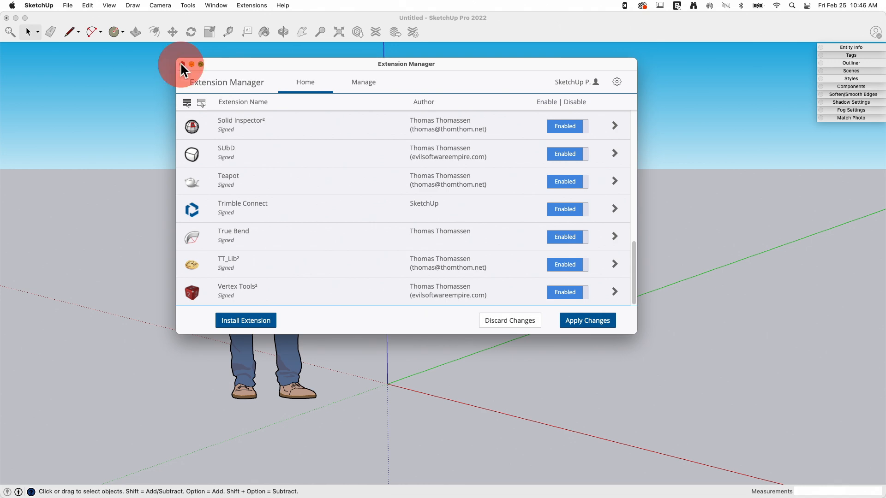
pyautogui.click(181, 64)
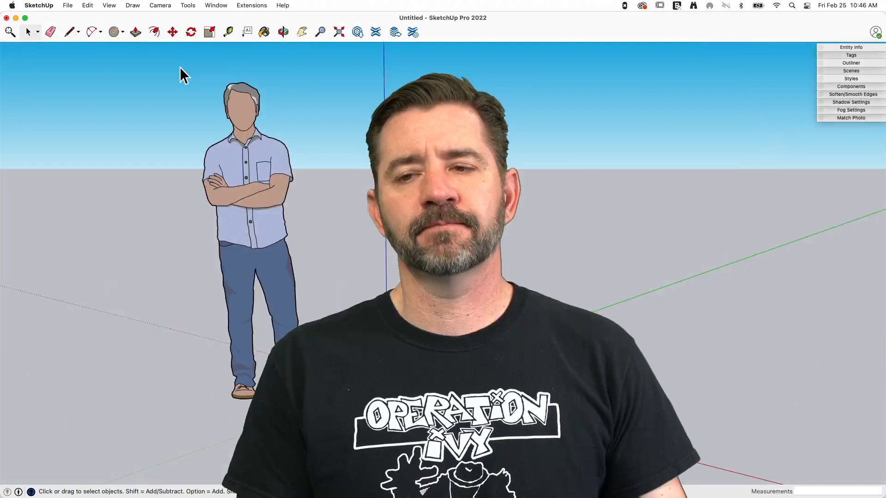